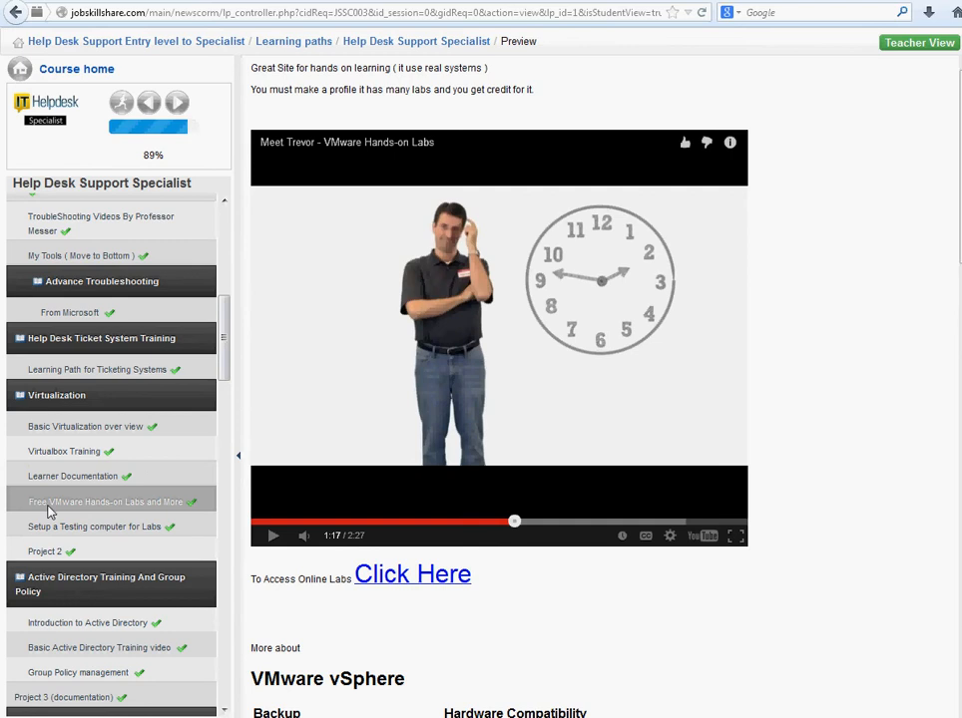
mouse_move(78, 503)
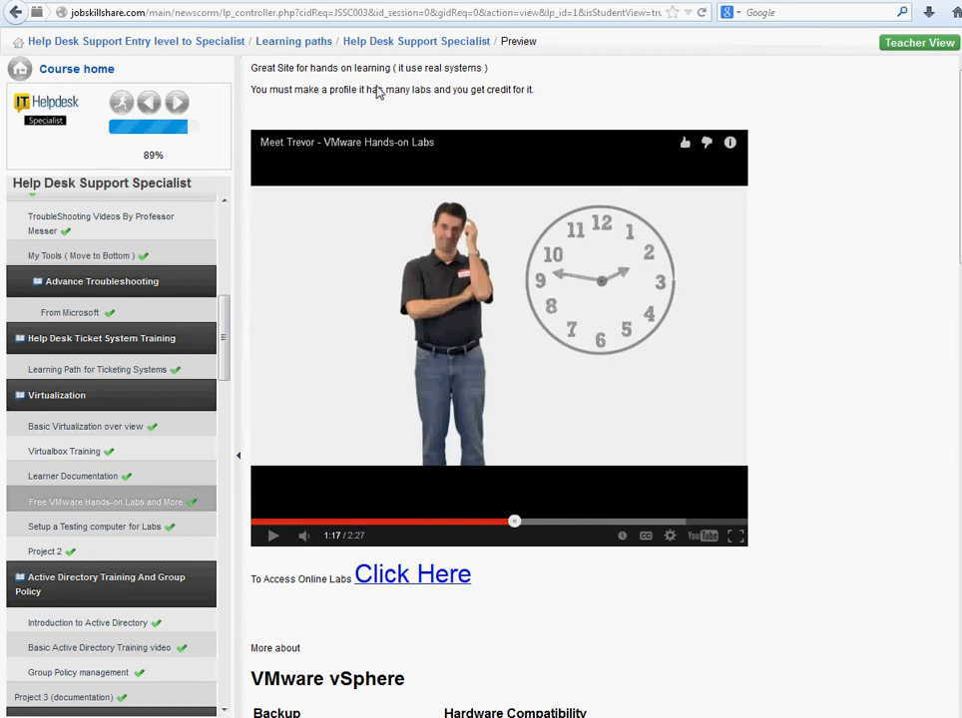
mouse_move(425, 553)
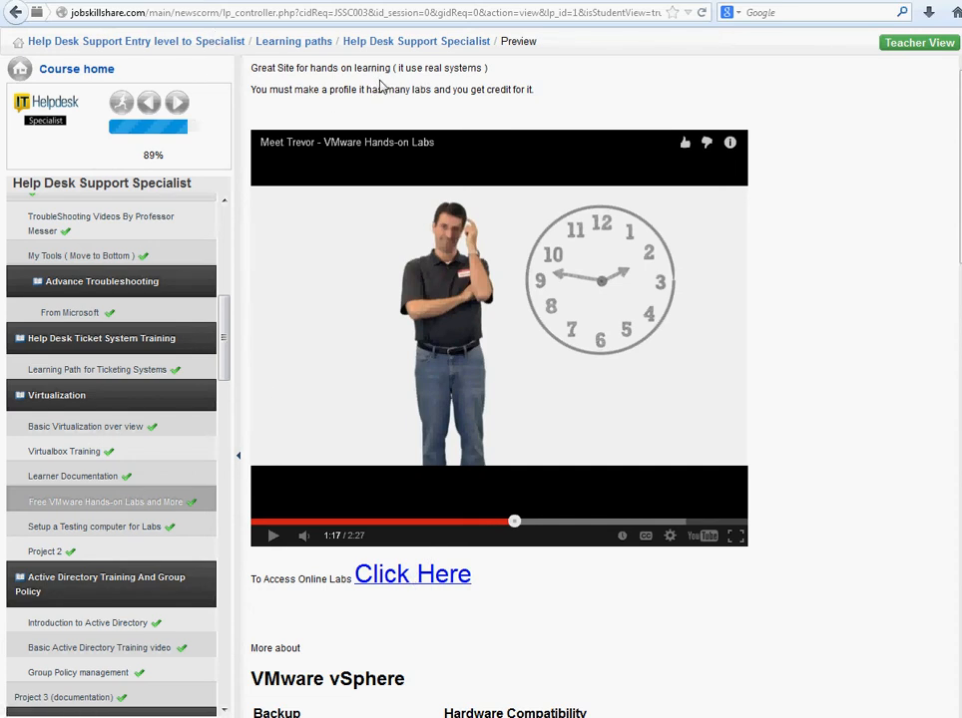
mouse_move(391, 78)
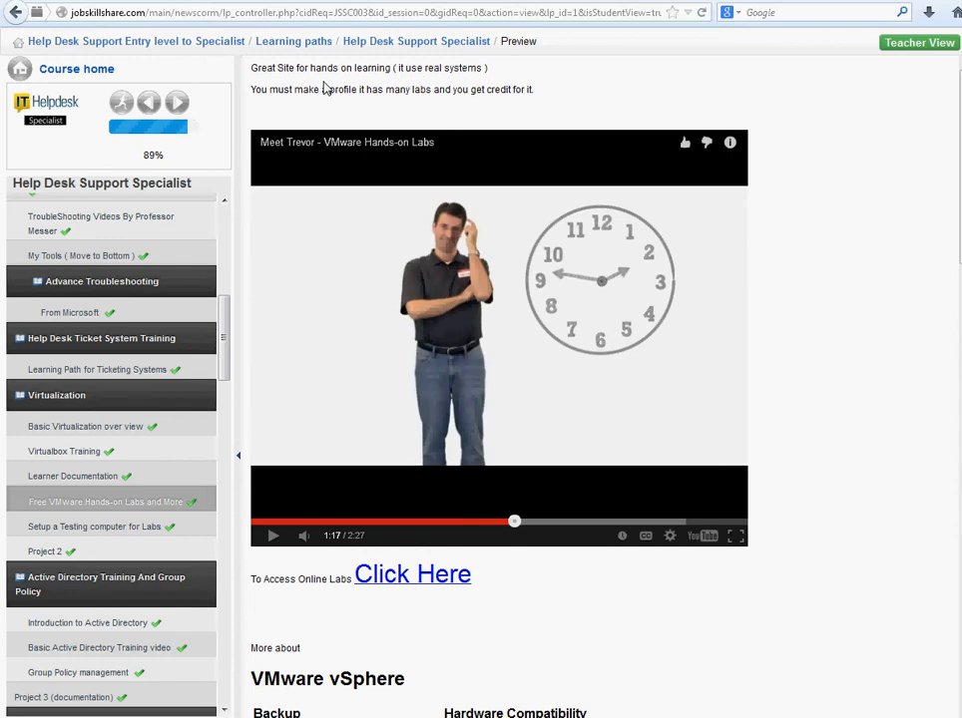
mouse_move(335, 160)
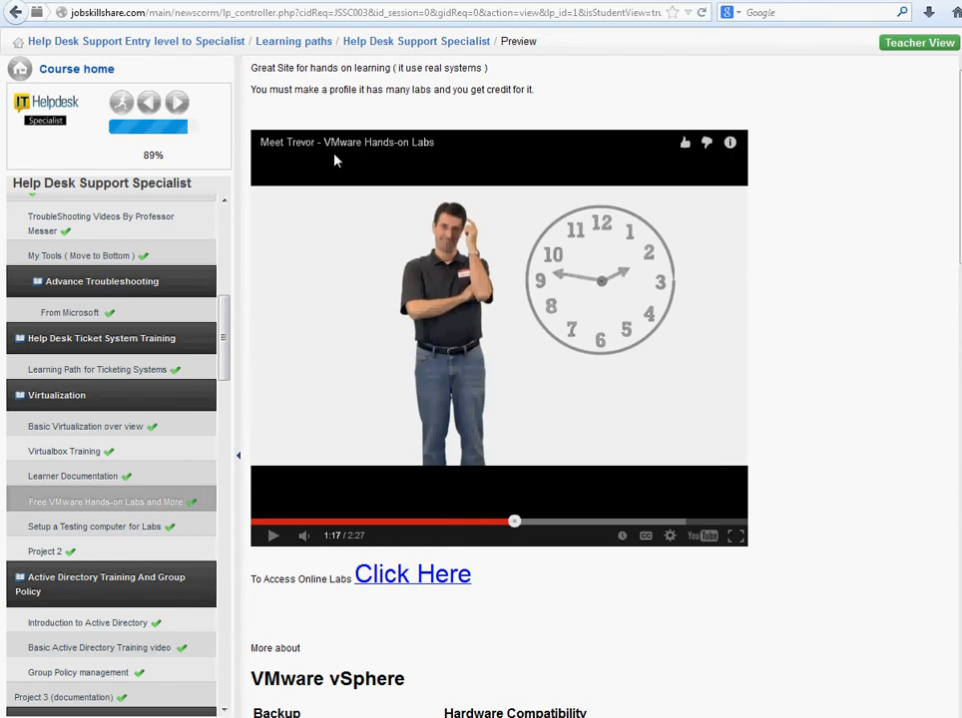
mouse_move(415, 435)
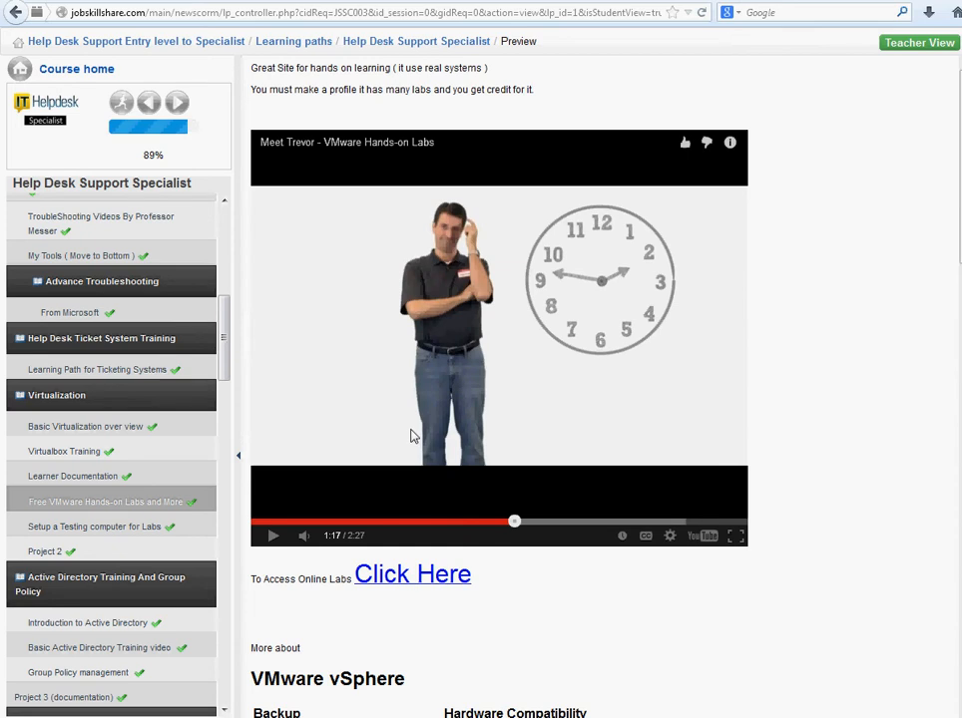
mouse_move(419, 590)
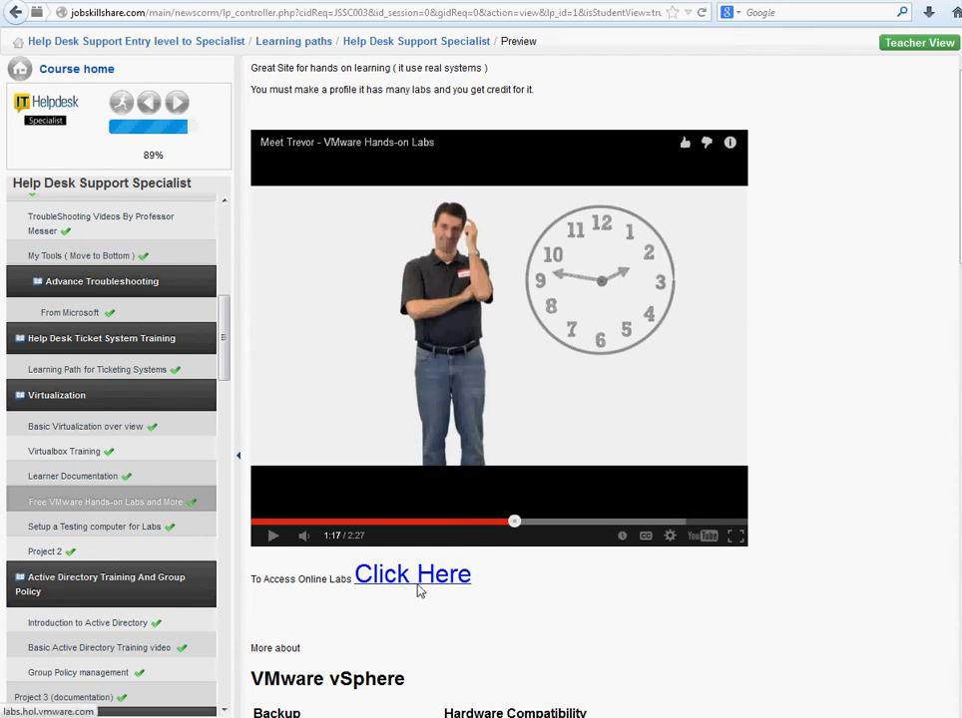
mouse_move(501, 615)
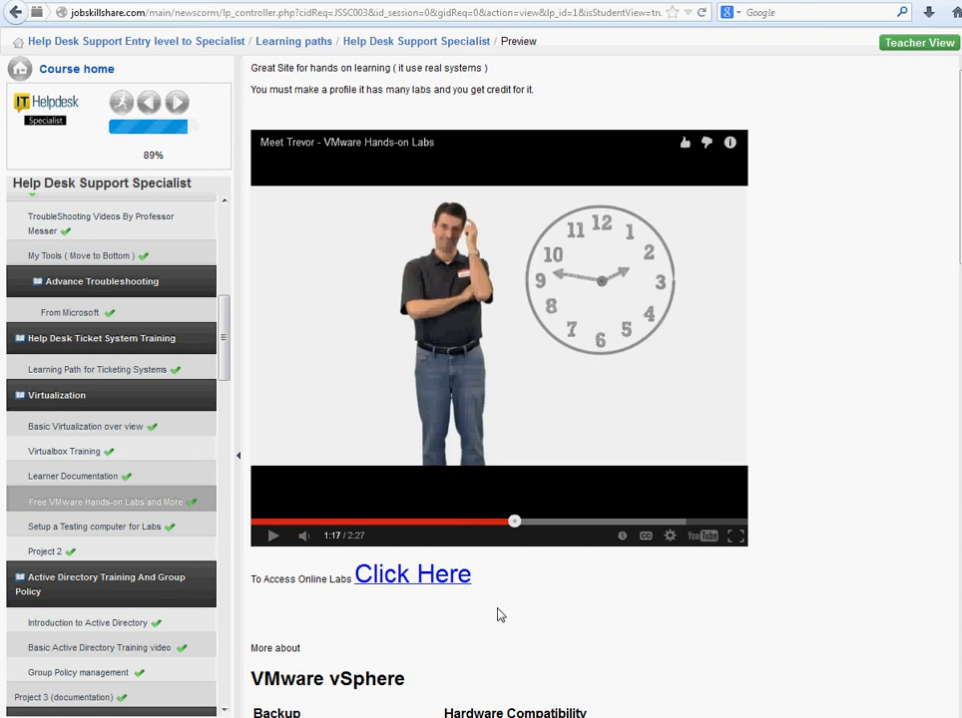
mouse_move(348, 204)
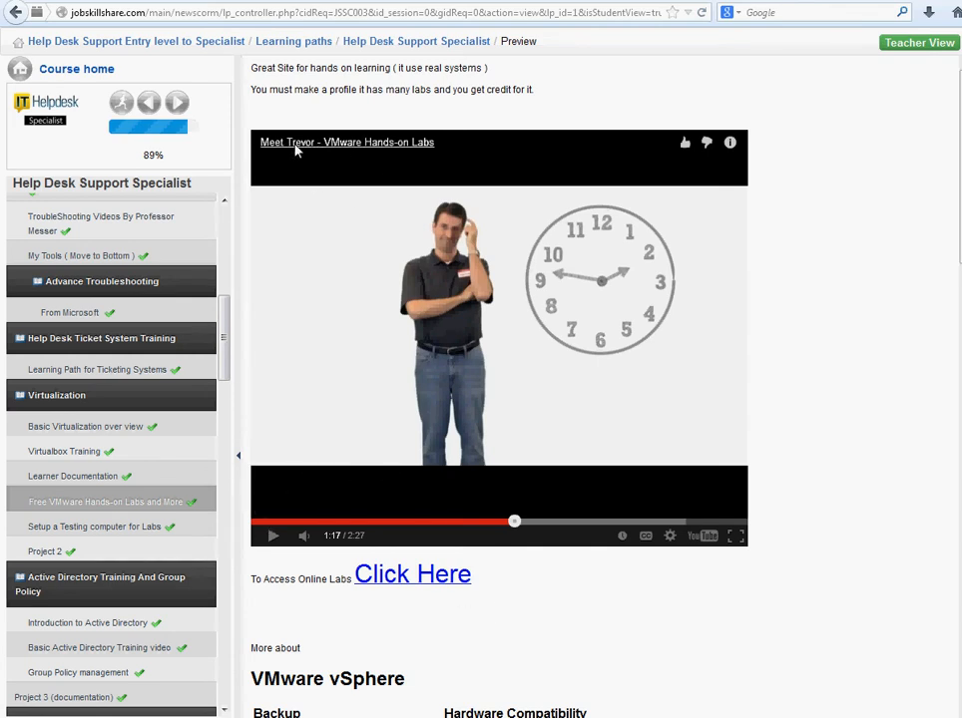
mouse_move(323, 147)
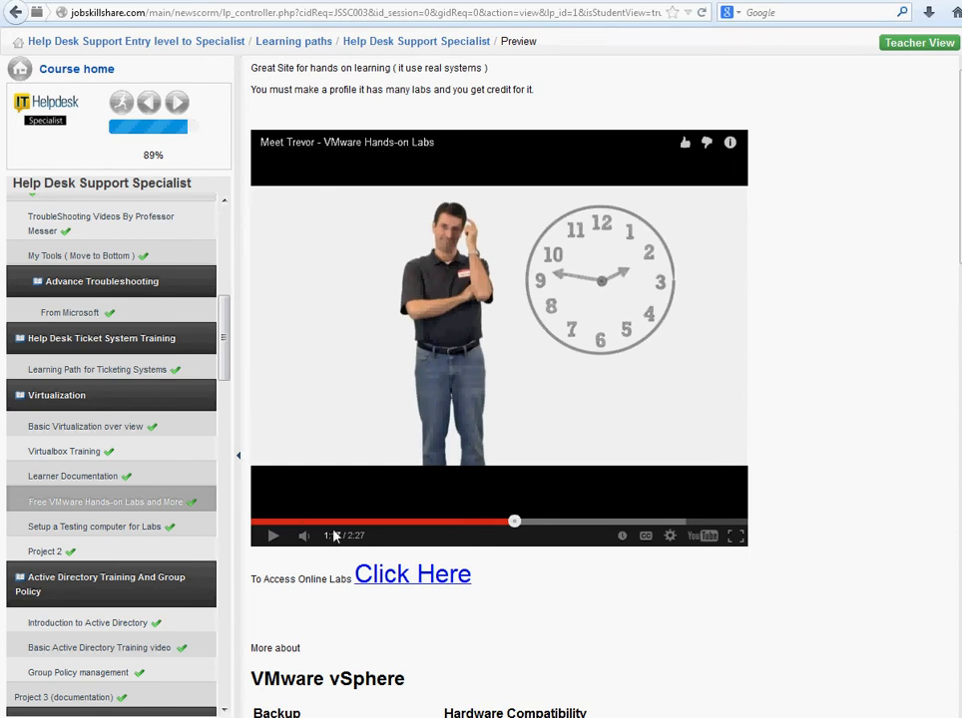
Scroll to the VMware vSphere section, follow the Click Here labs link and bring up its link options
scroll("down", 3)
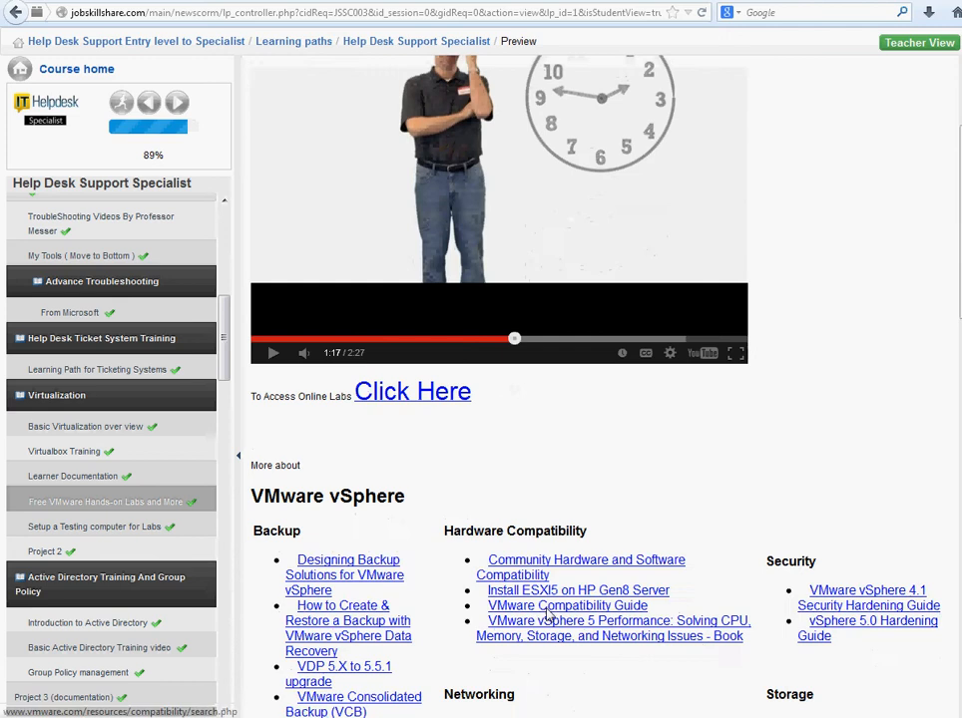
scroll("down", 3)
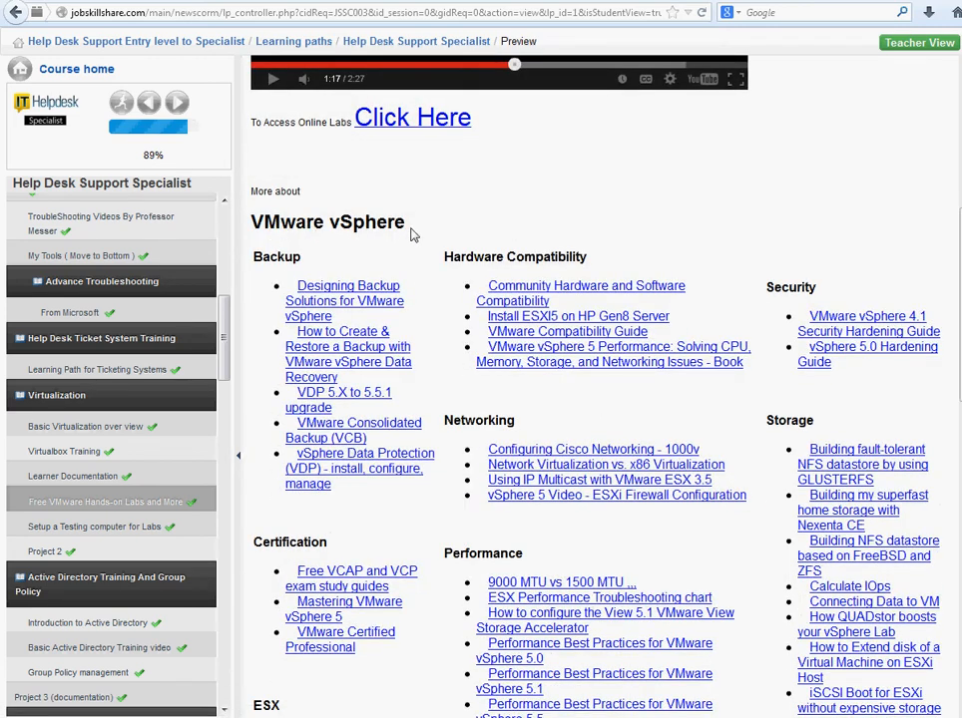
double_click(327, 221)
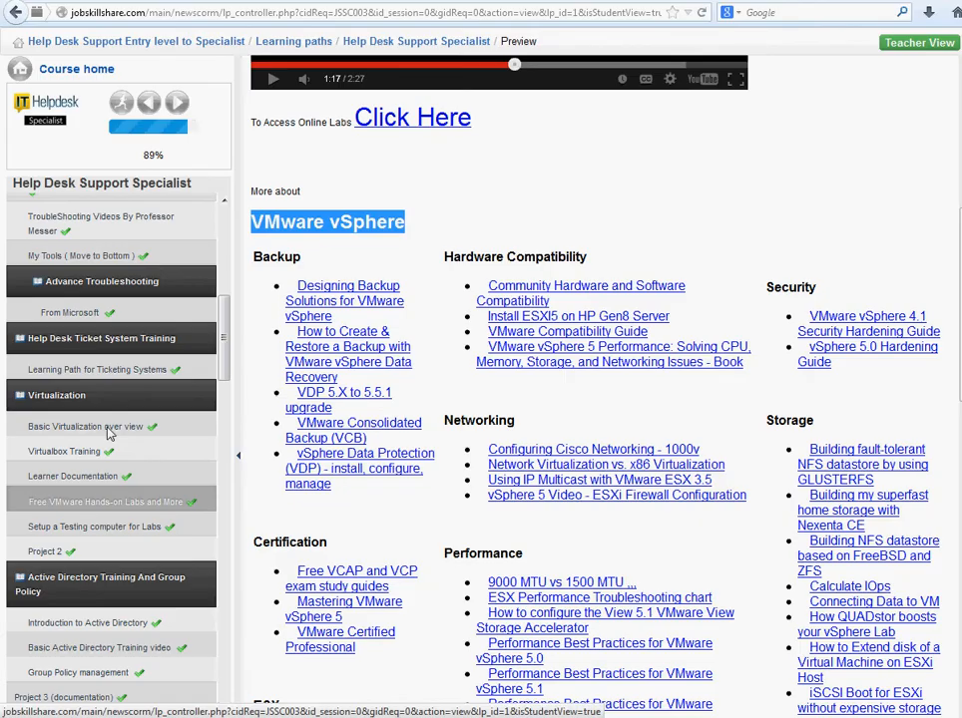
scroll("down", 3)
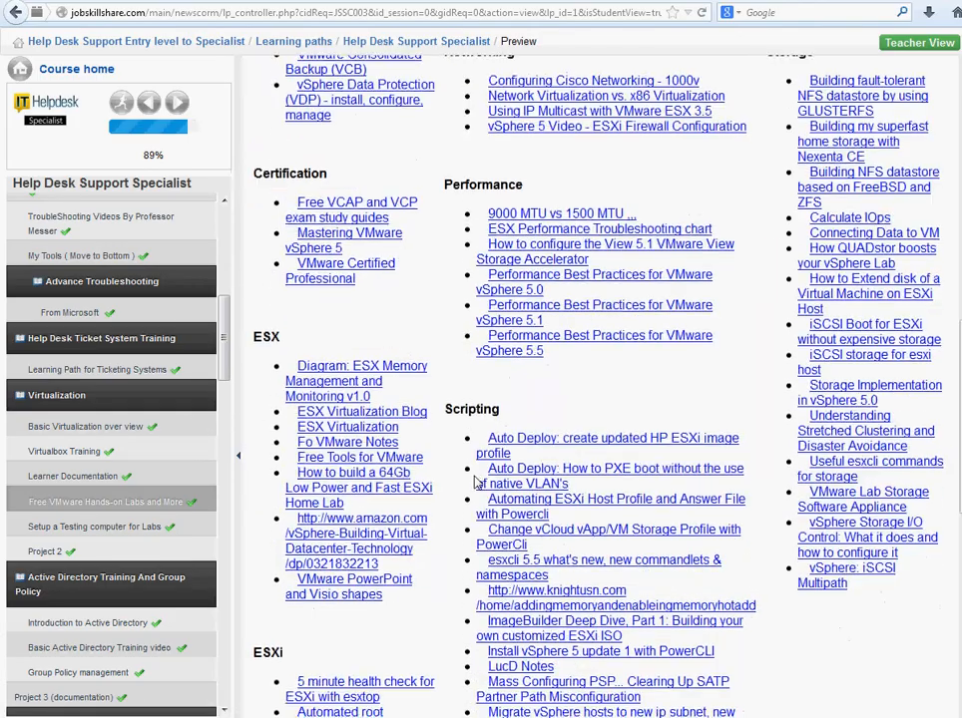
scroll("down", 3)
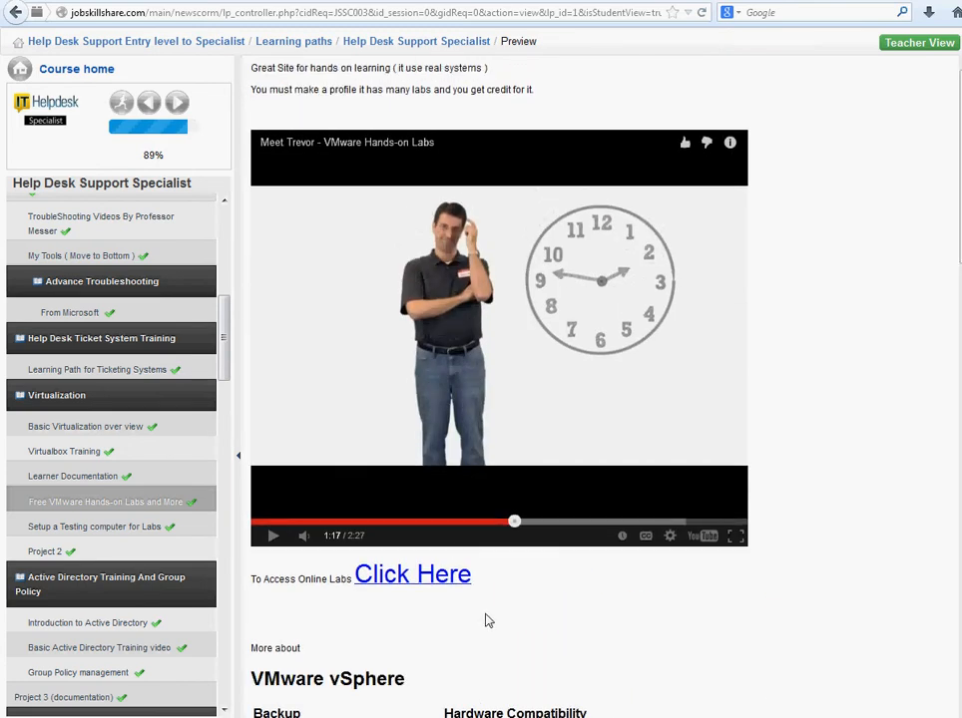
mouse_move(483, 591)
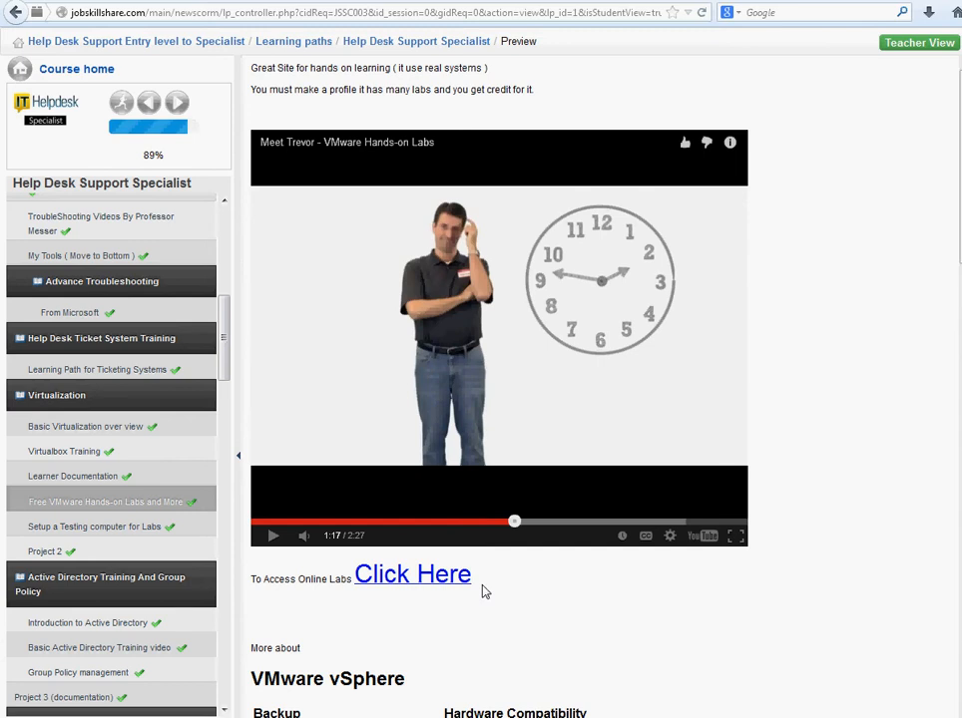
mouse_move(511, 603)
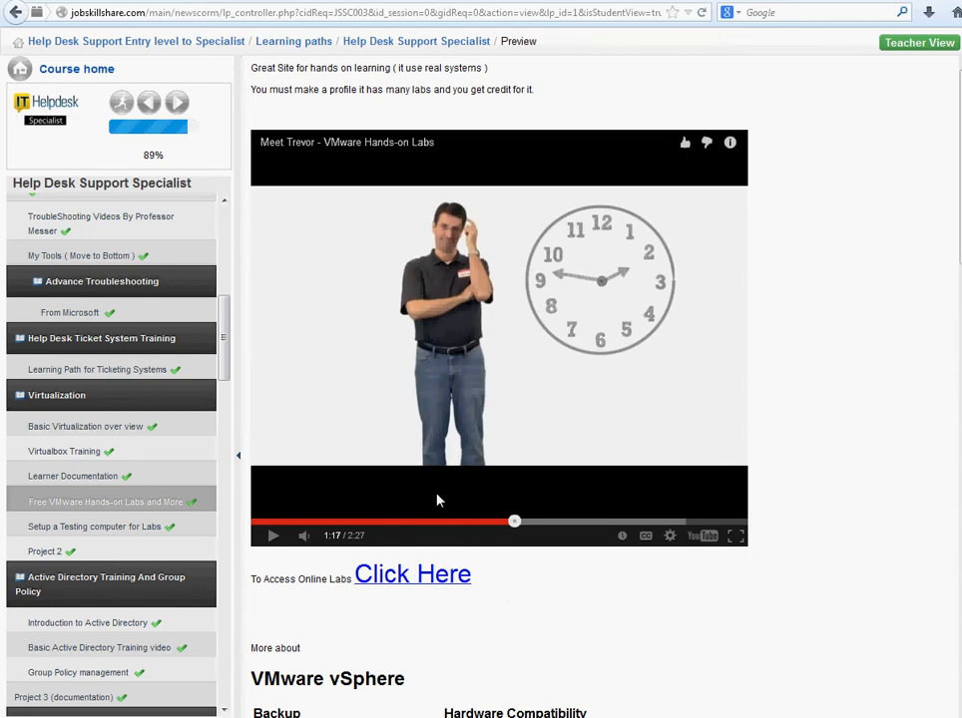
mouse_move(423, 585)
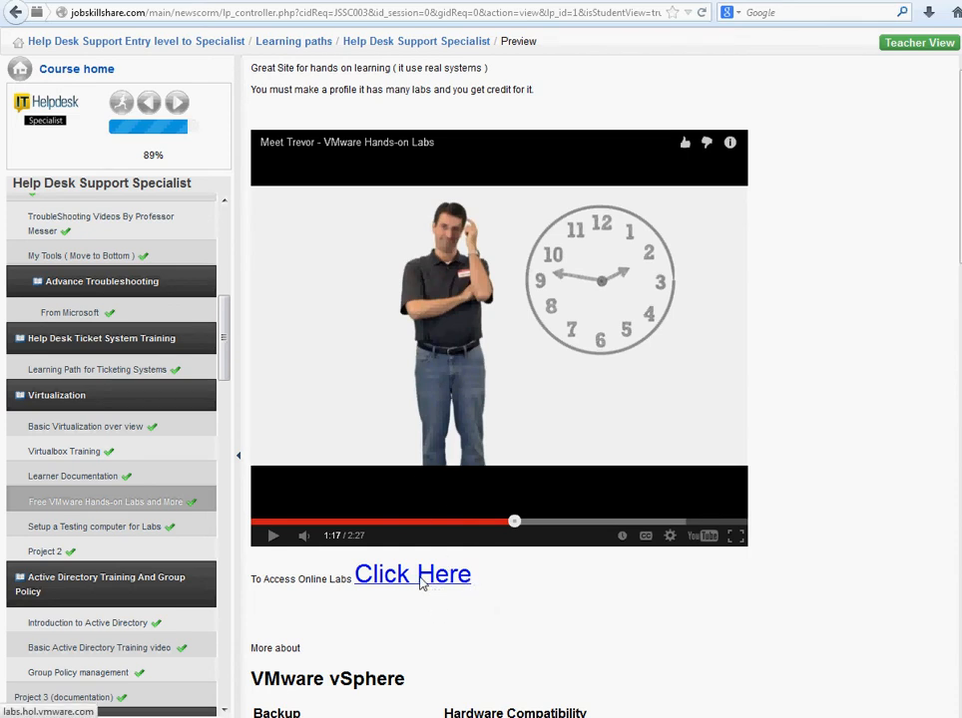
left_click(411, 575)
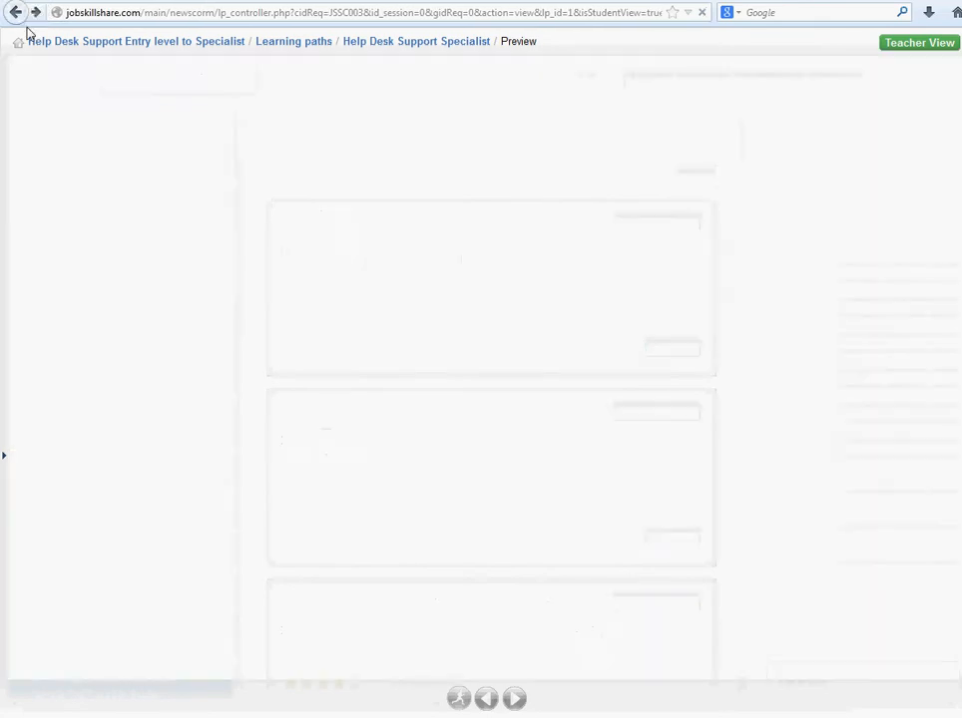
right_click(179, 574)
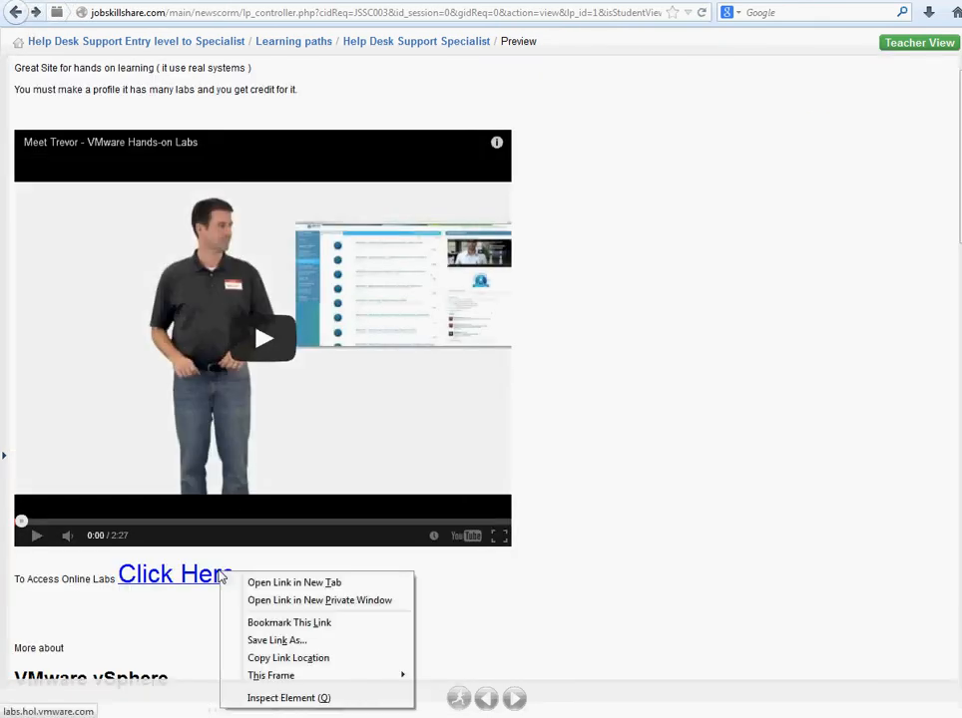
mouse_move(296, 611)
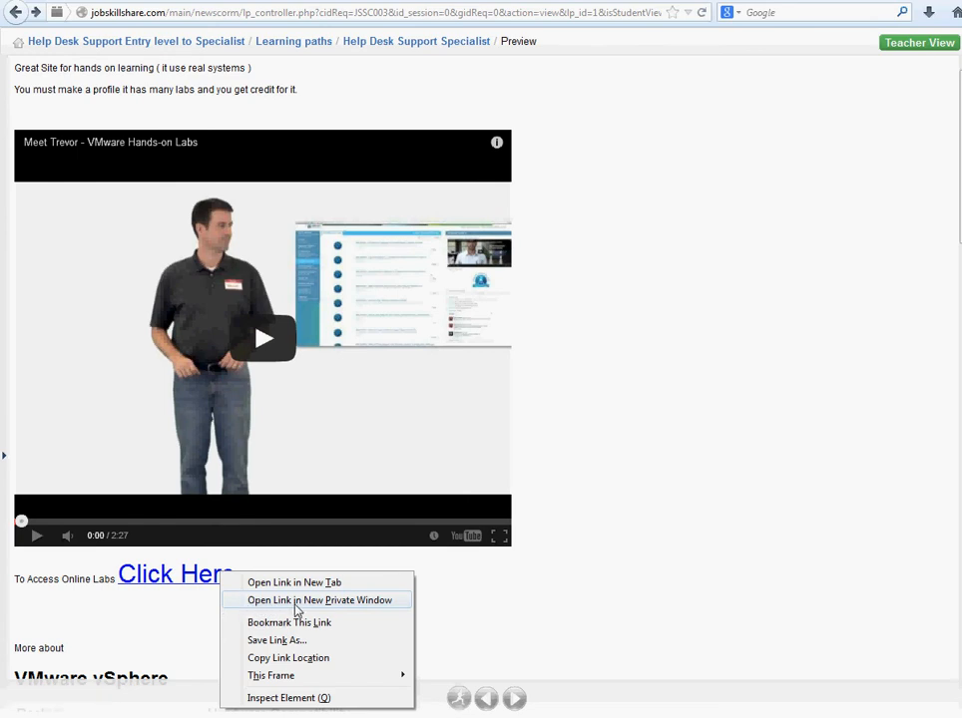
mouse_move(320, 587)
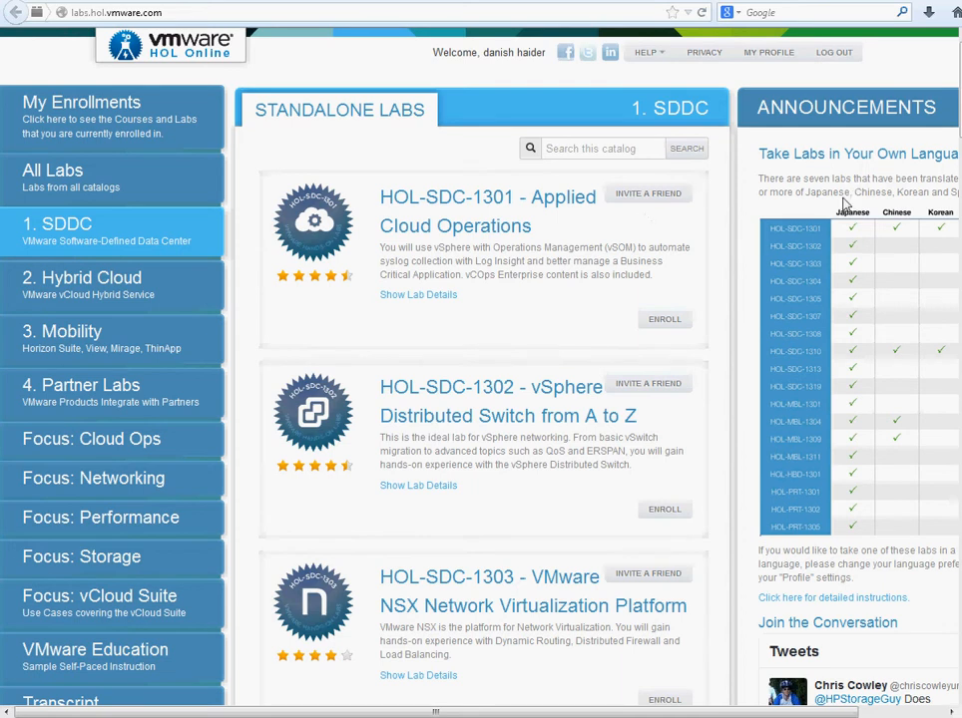
mouse_move(758, 224)
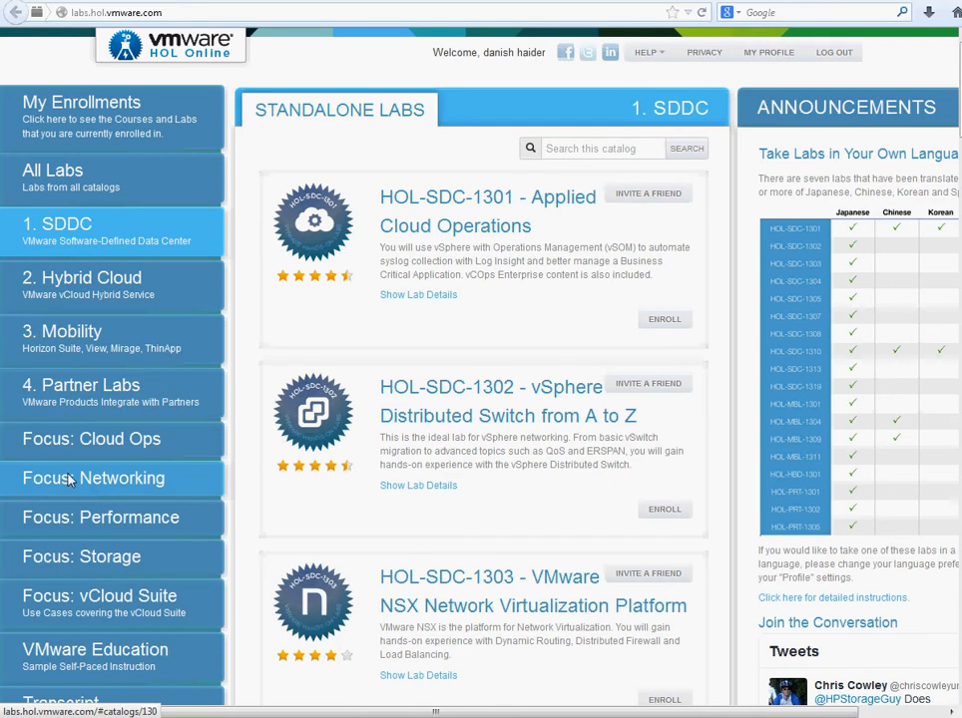
mouse_move(134, 493)
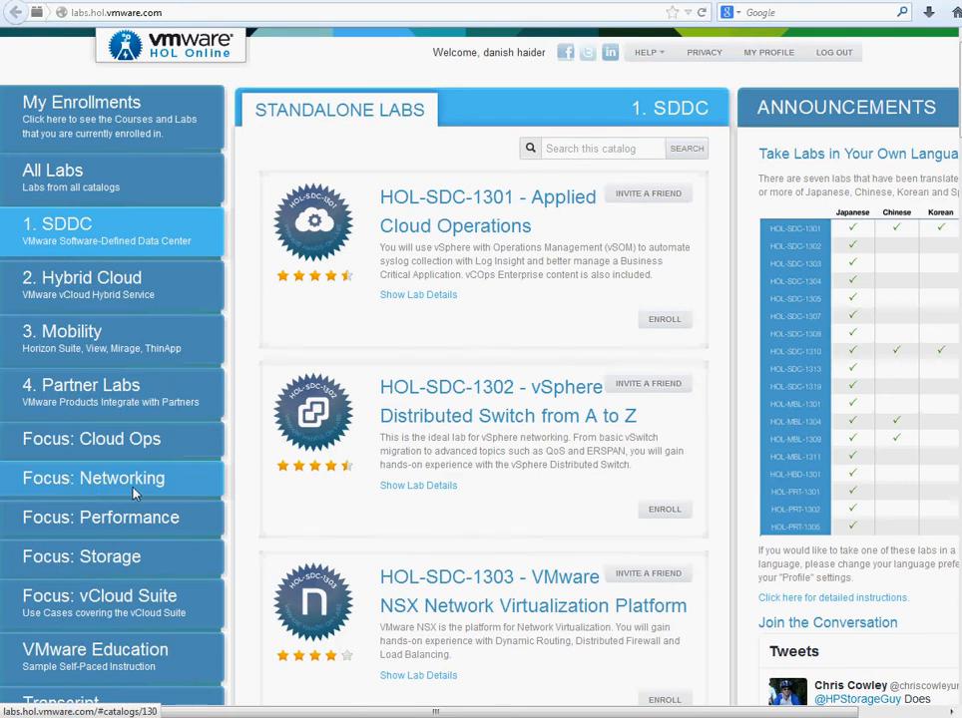
Show My Enrollments, listing the in-progress HOL-MBL-1309 Horizon Mirage lab
left_click(94, 479)
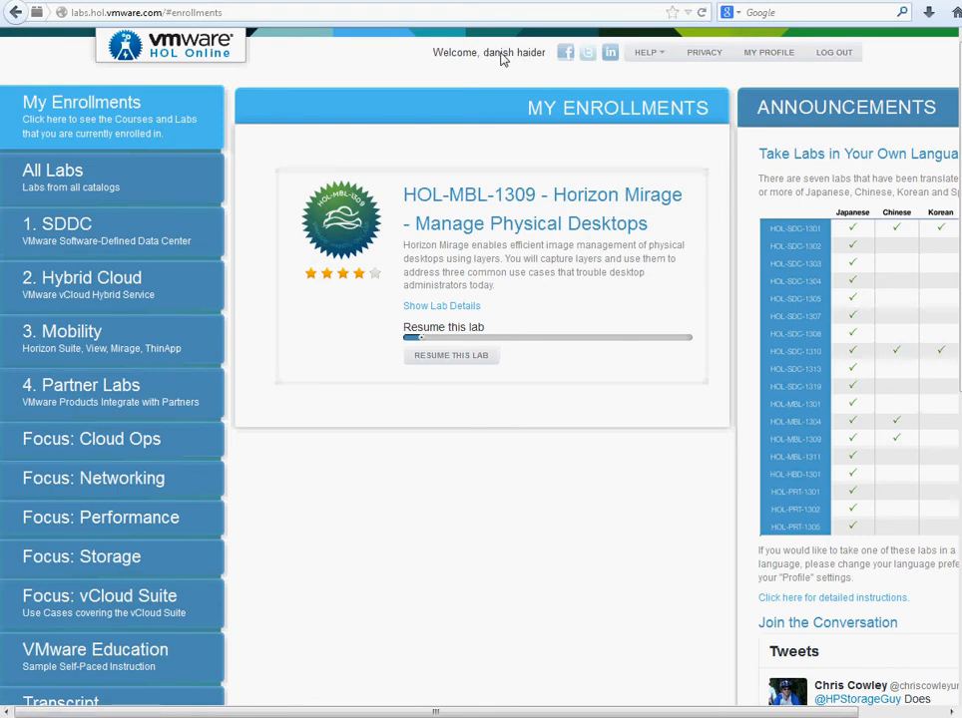
mouse_move(492, 62)
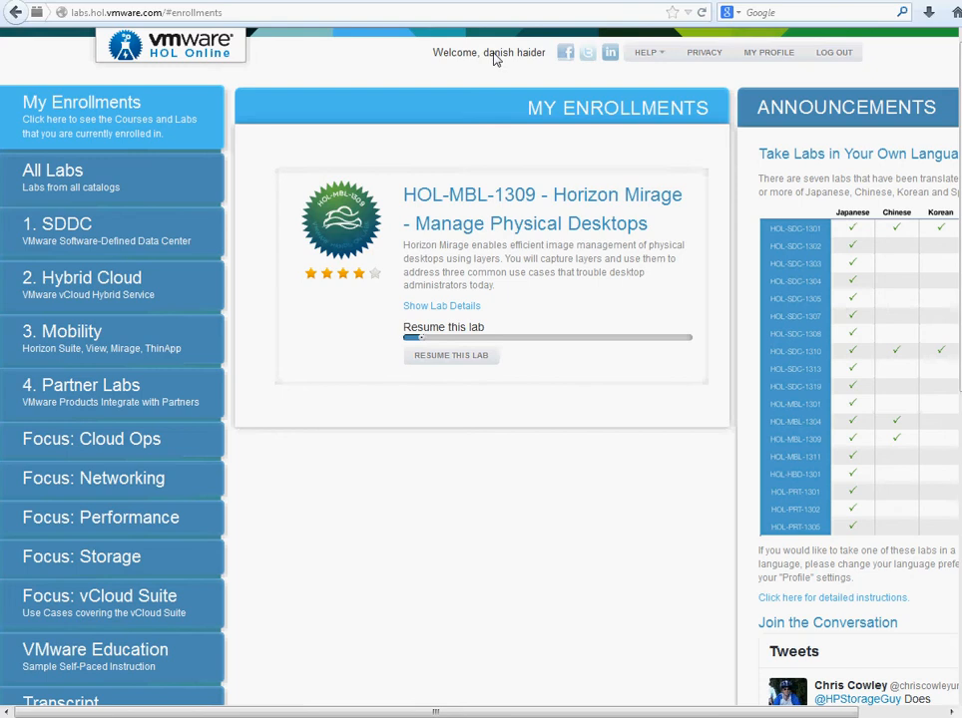
mouse_move(507, 56)
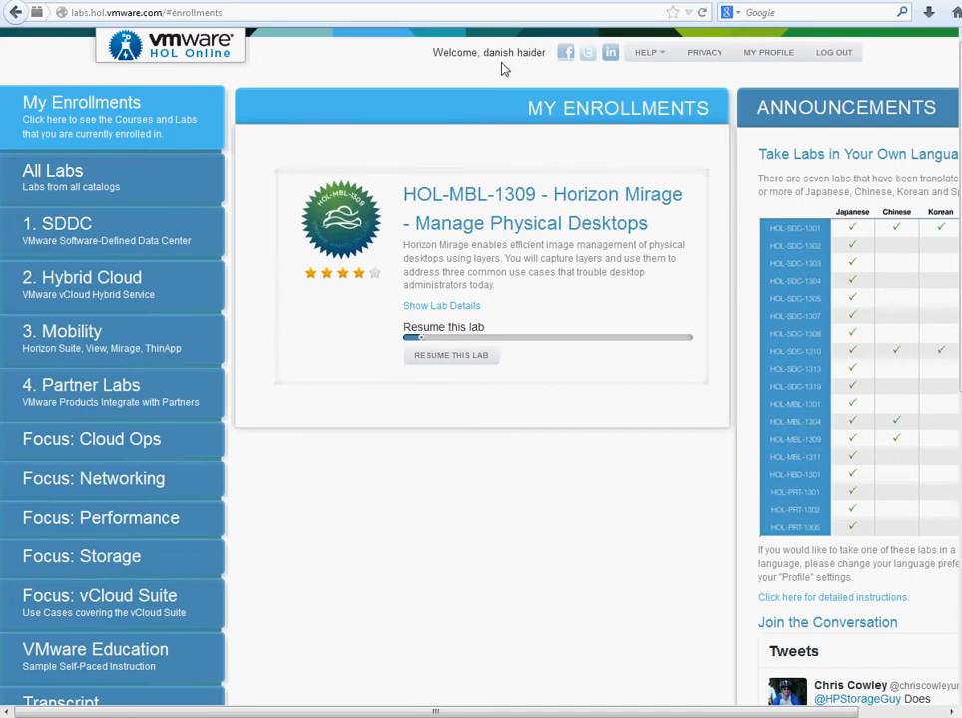
mouse_move(519, 235)
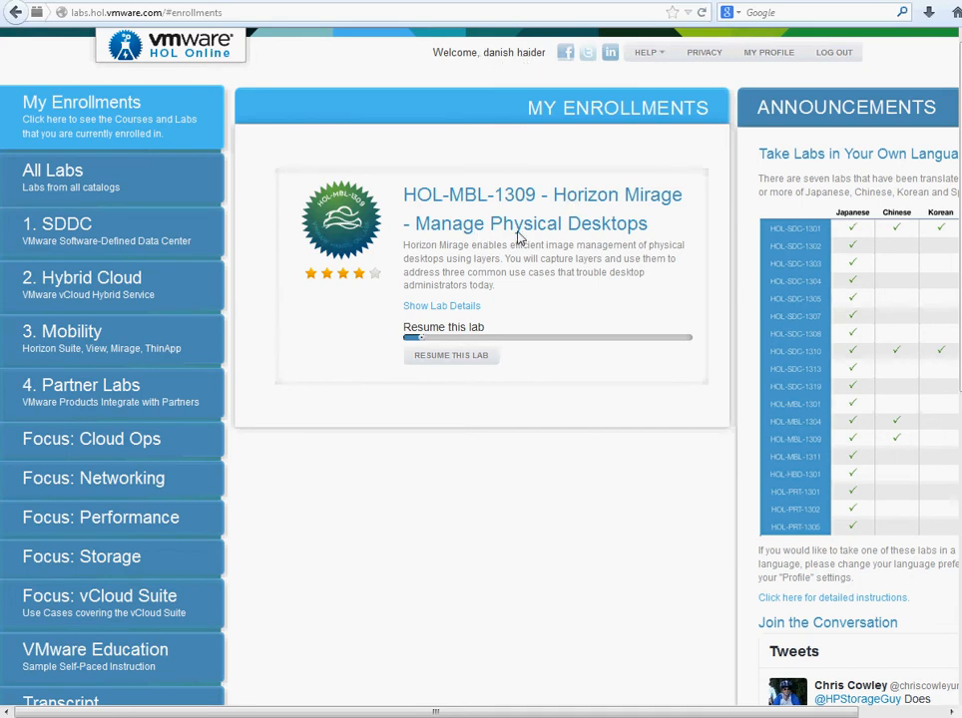
mouse_move(630, 224)
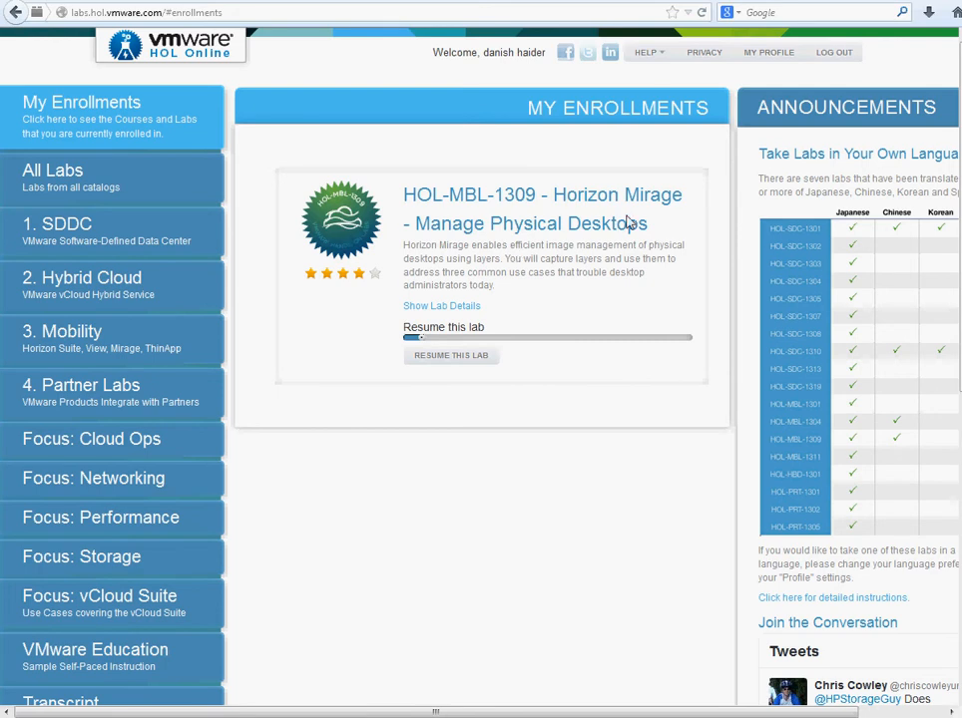
mouse_move(489, 313)
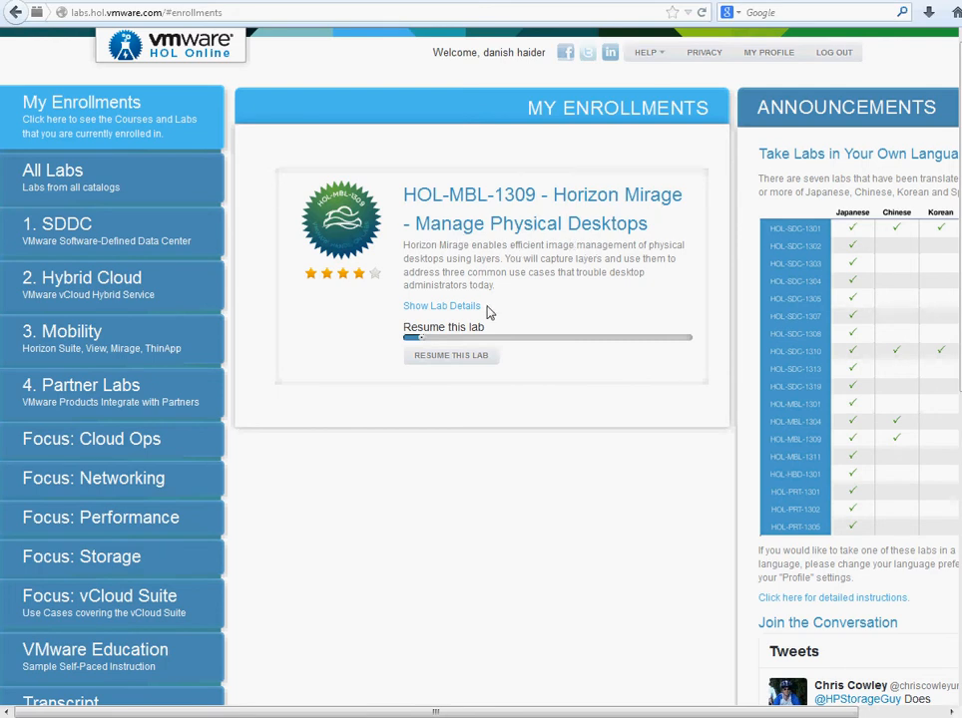
mouse_move(530, 349)
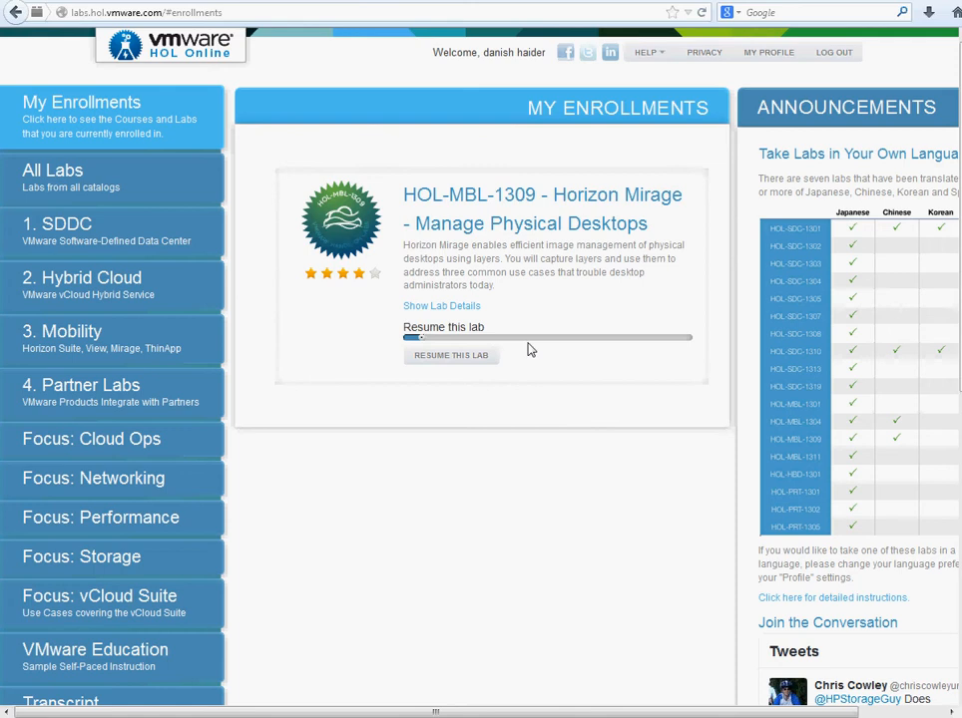
mouse_move(479, 228)
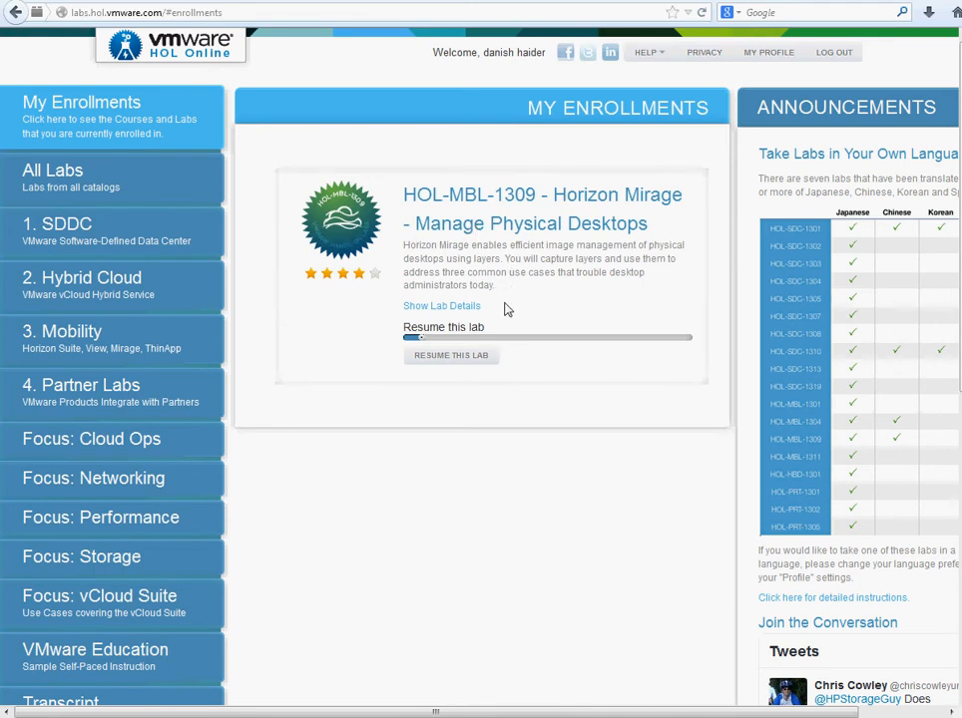
mouse_move(507, 247)
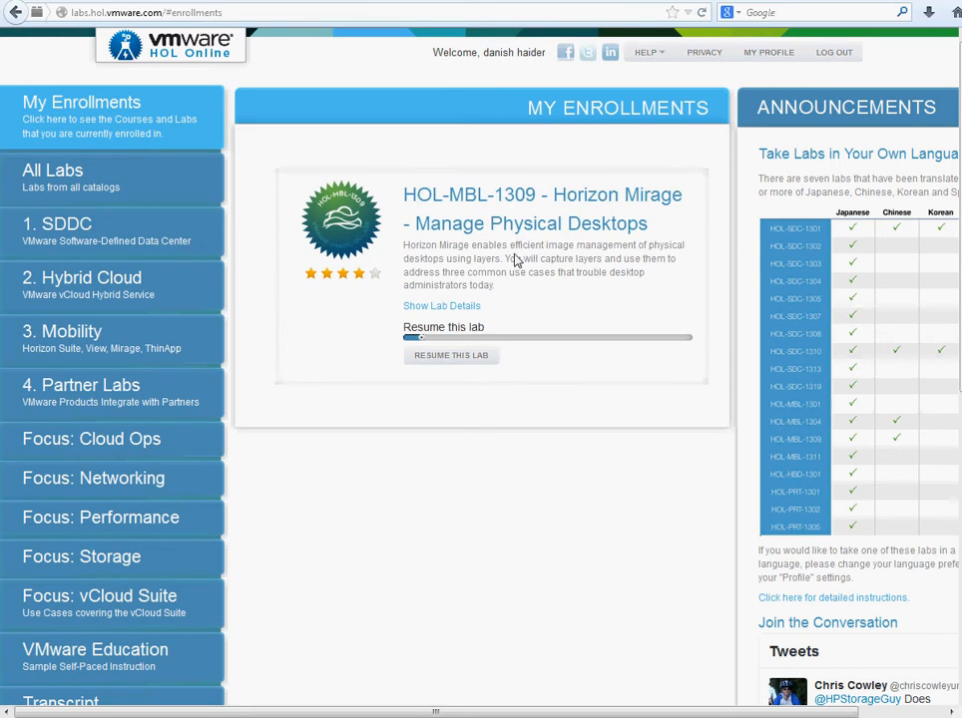
mouse_move(589, 339)
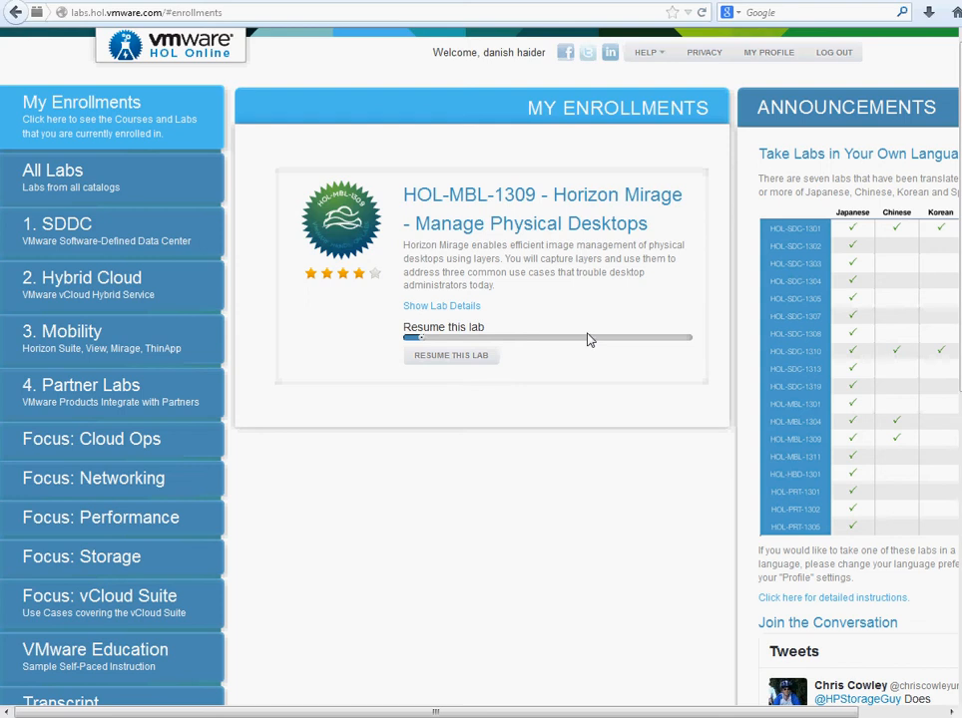
mouse_move(592, 337)
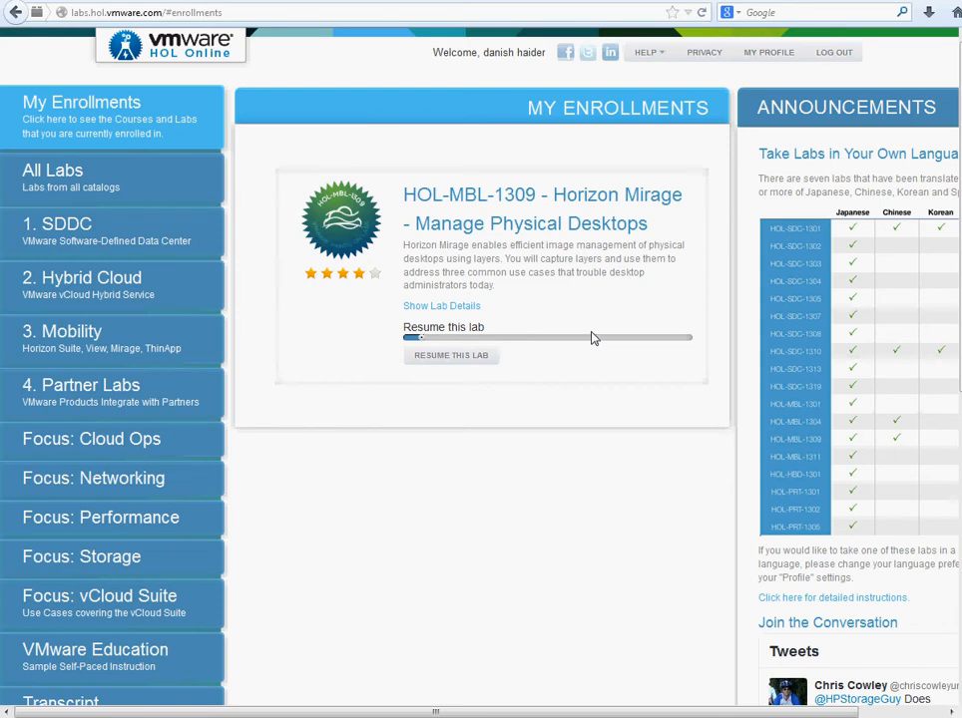
mouse_move(598, 289)
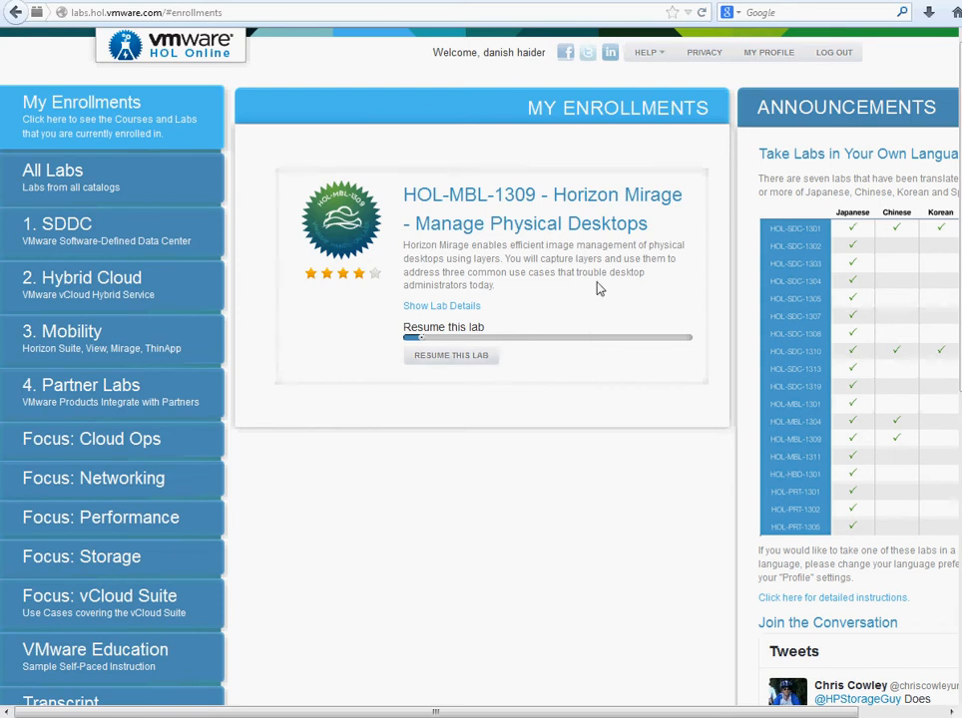
mouse_move(607, 282)
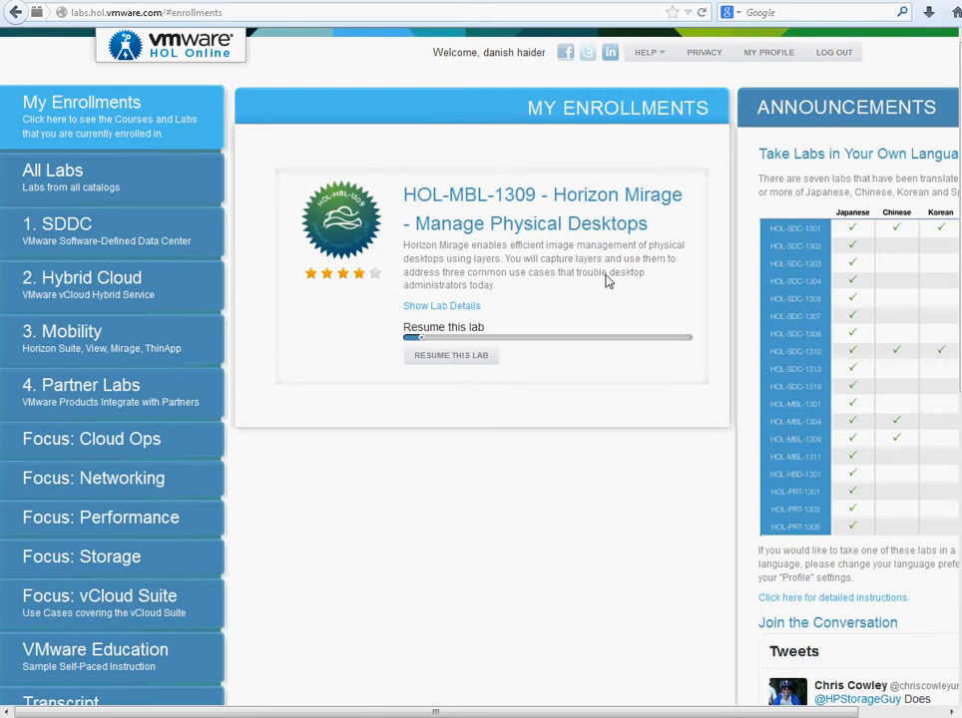
mouse_move(583, 363)
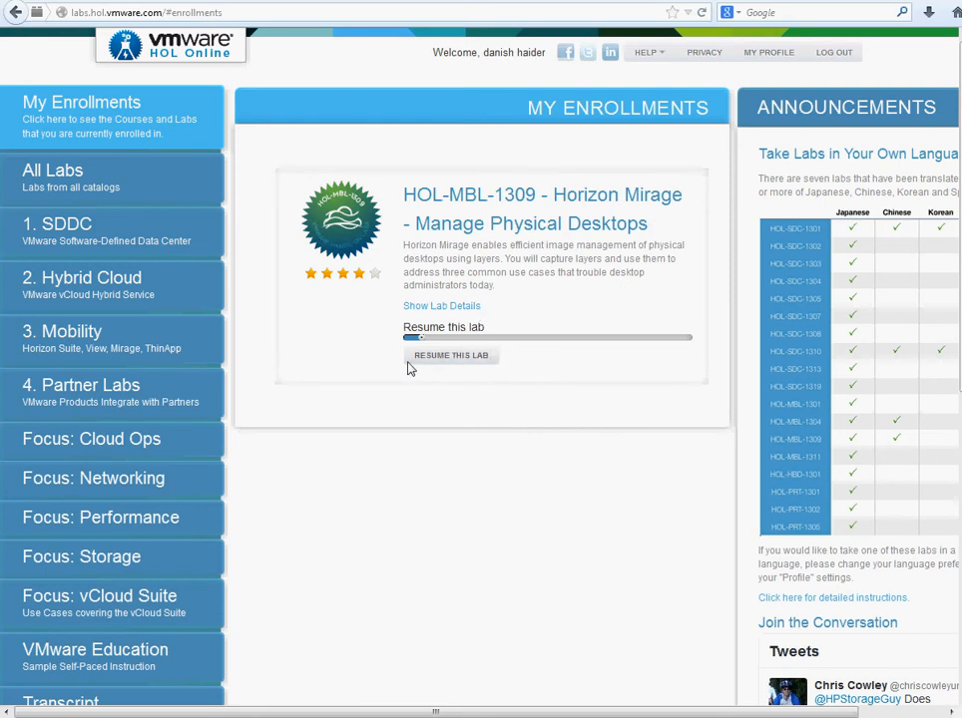
mouse_move(71, 654)
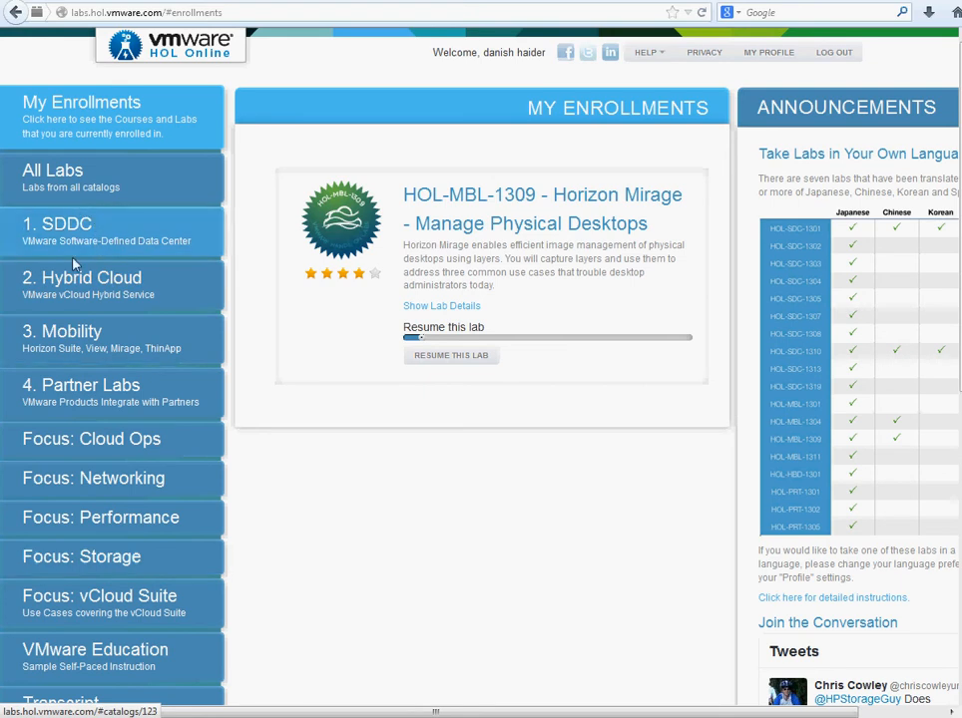
Enroll in the HOL-HBD-1302 vCloud Hybrid Service networking lab and start it to open its ControlCenter console
left_click(102, 479)
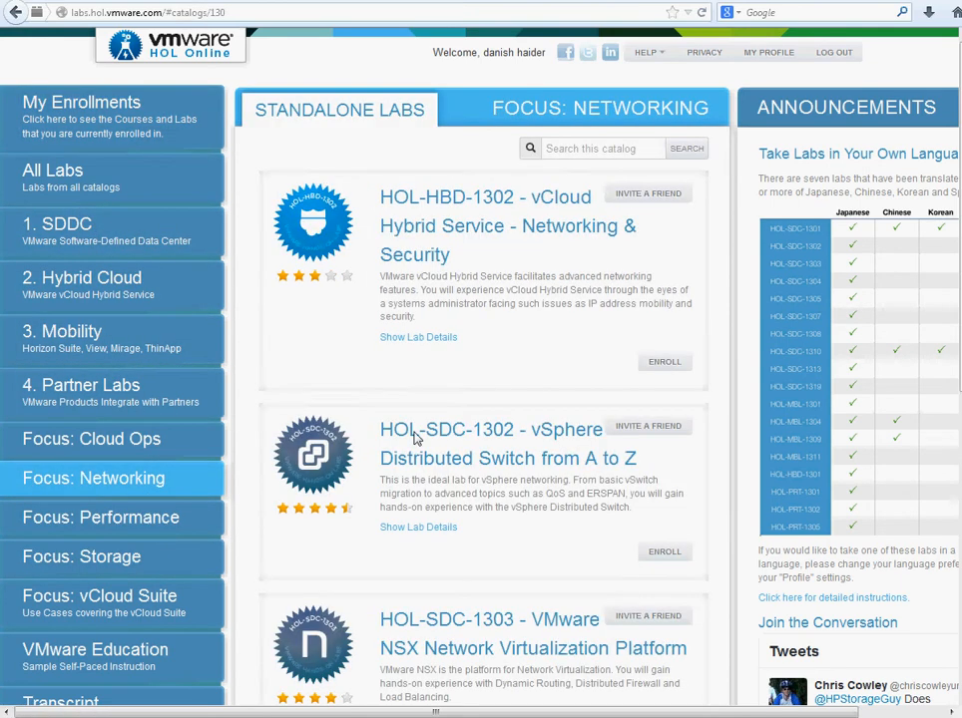
mouse_move(663, 405)
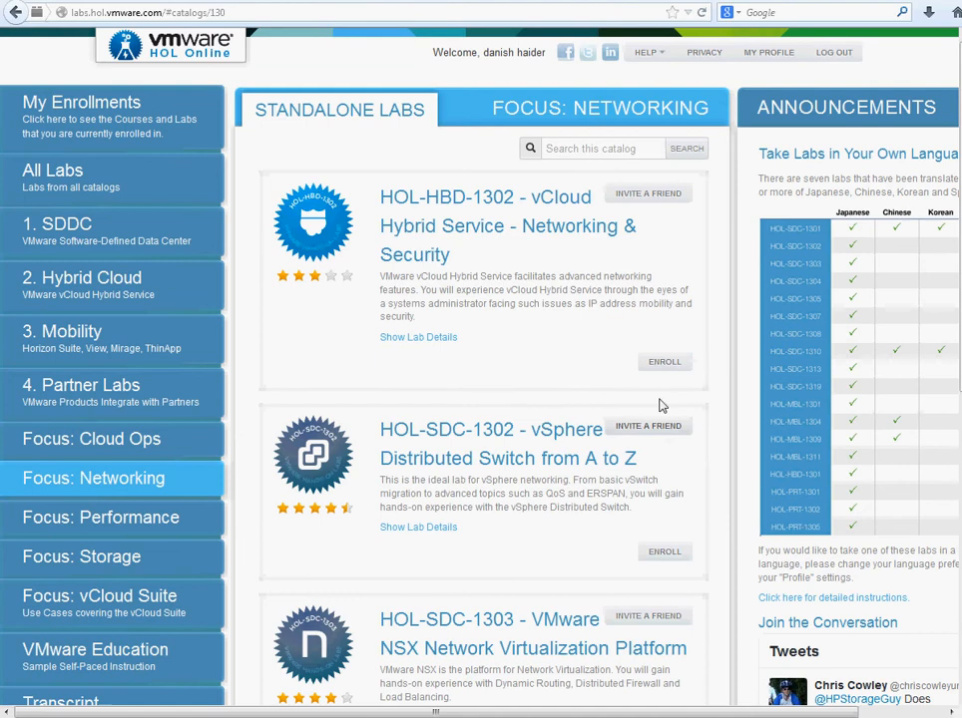
scroll("down", 3)
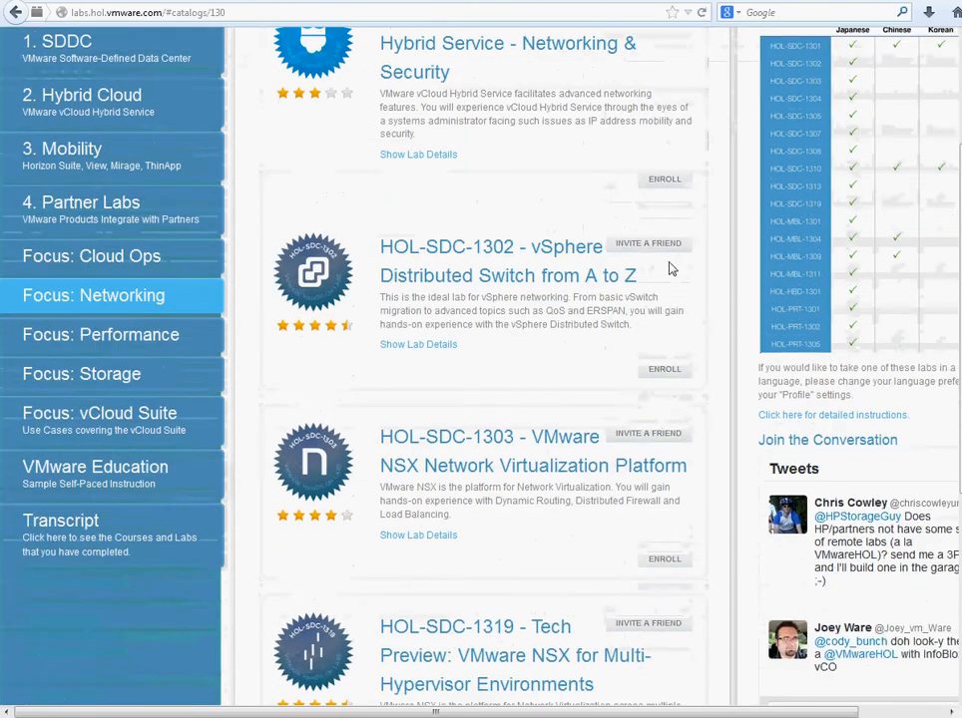
left_click(662, 180)
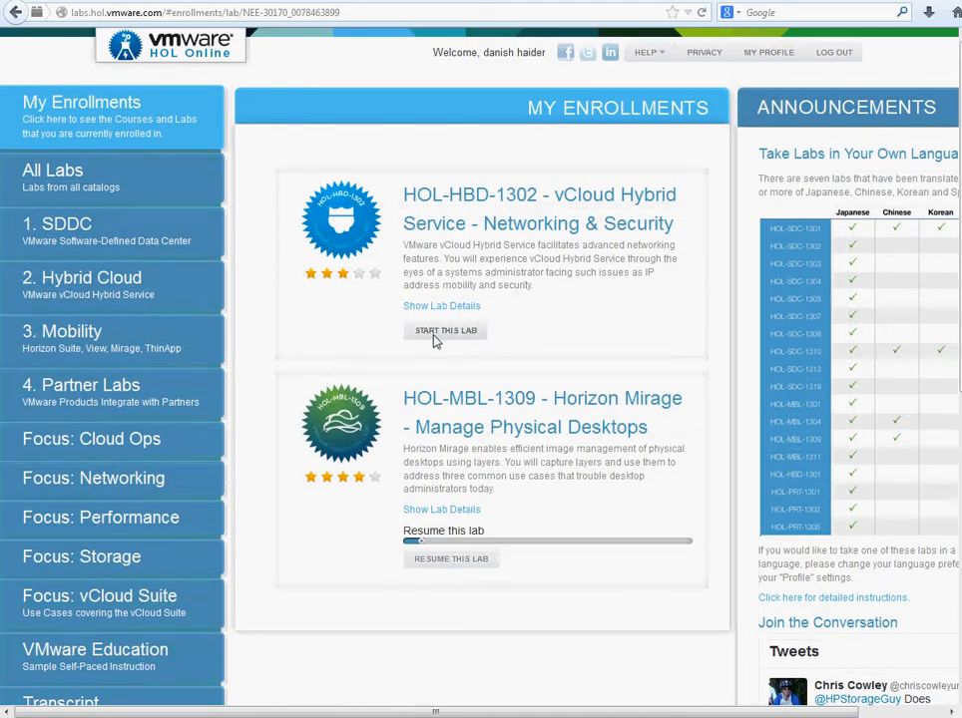
left_click(445, 331)
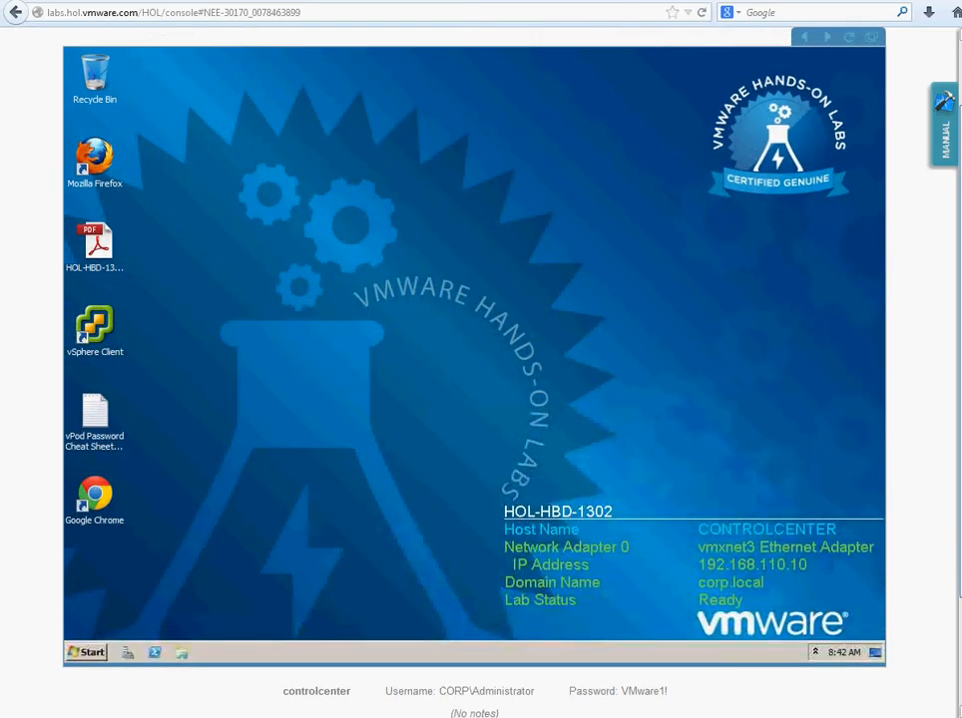
mouse_move(175, 667)
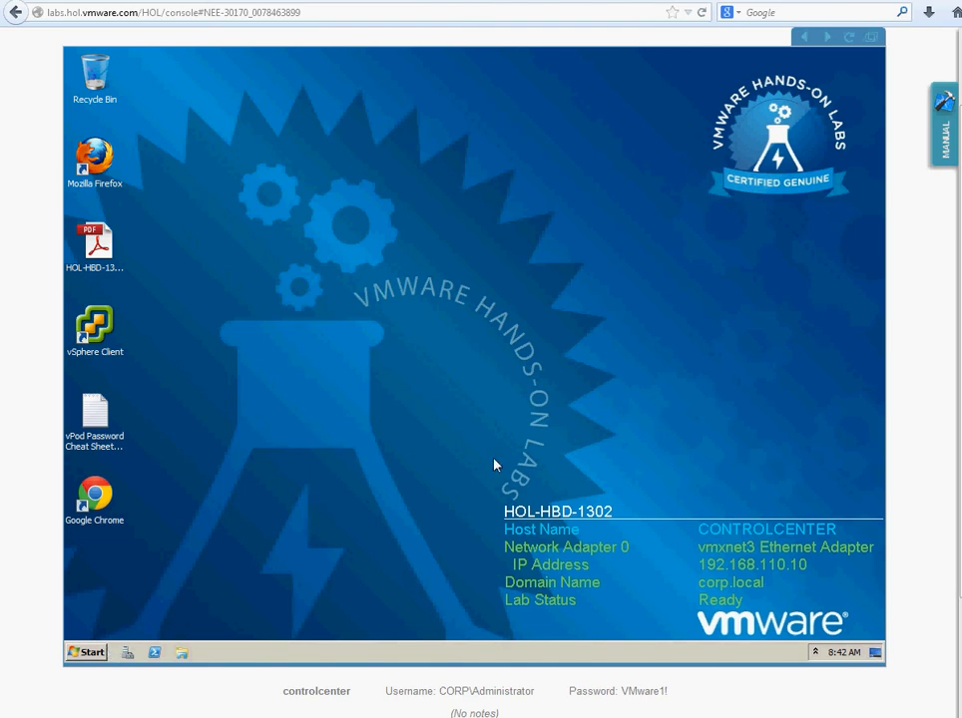
mouse_move(946, 156)
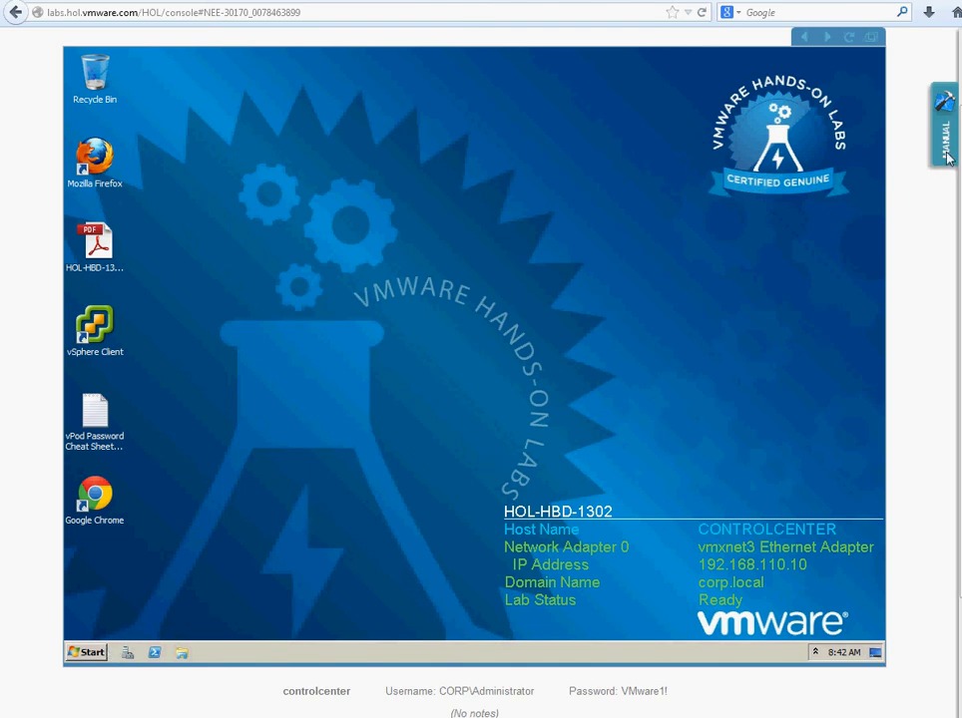
Show the lab manual beside the HOL-HBD-1302 console and advance it to the Introduction page
left_click(944, 123)
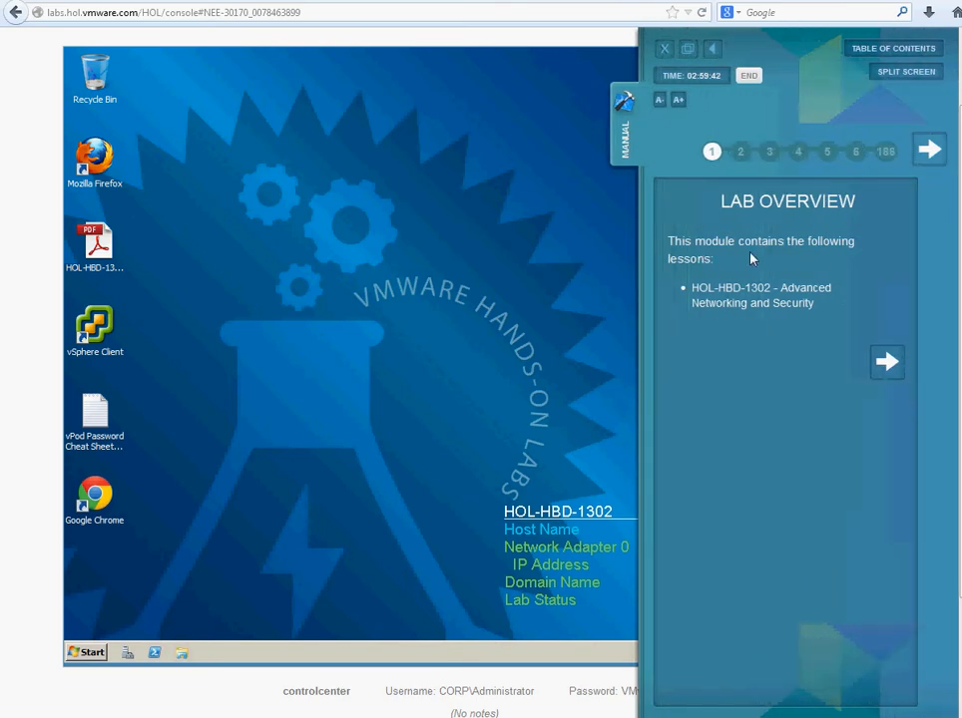
mouse_move(706, 273)
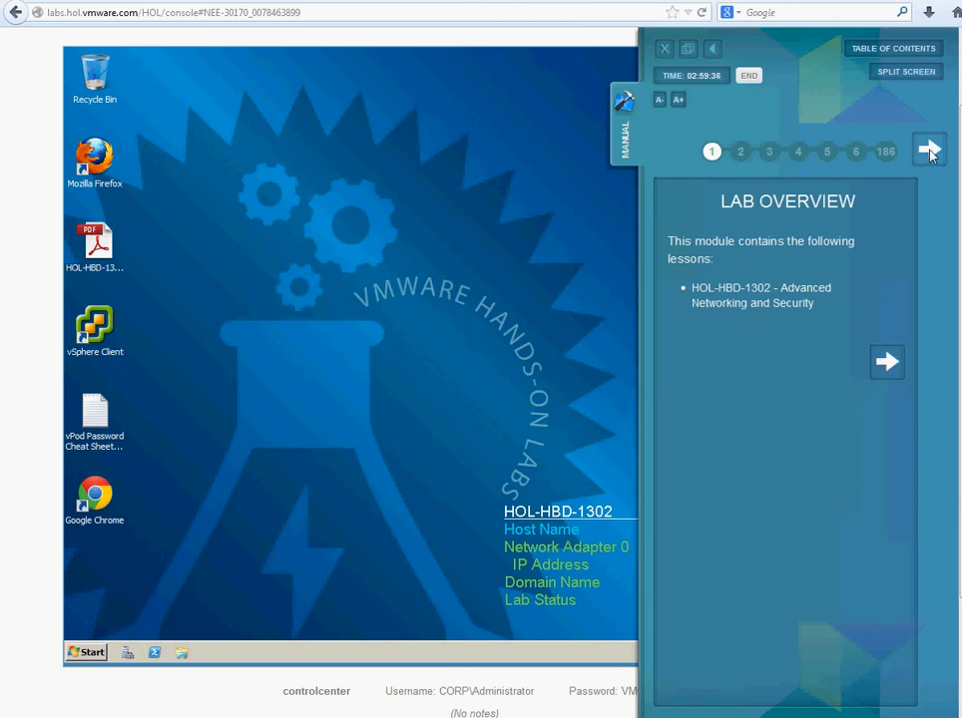
left_click(930, 152)
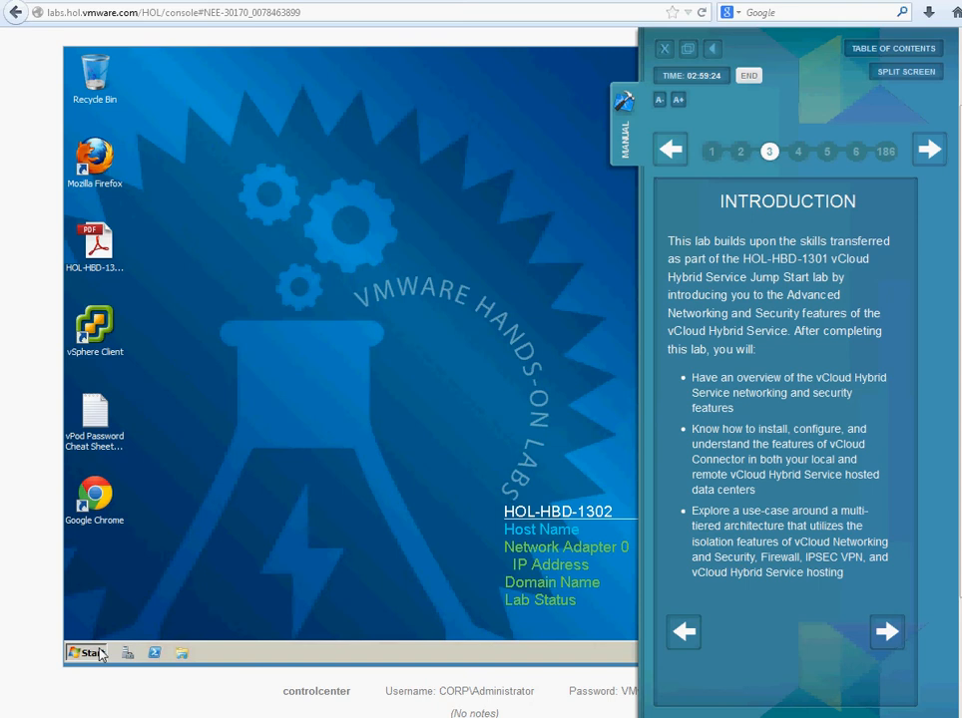
Browse the lab desktop's Start menu programs, then launch vSphere Client to reach its login dialog
left_click(84, 653)
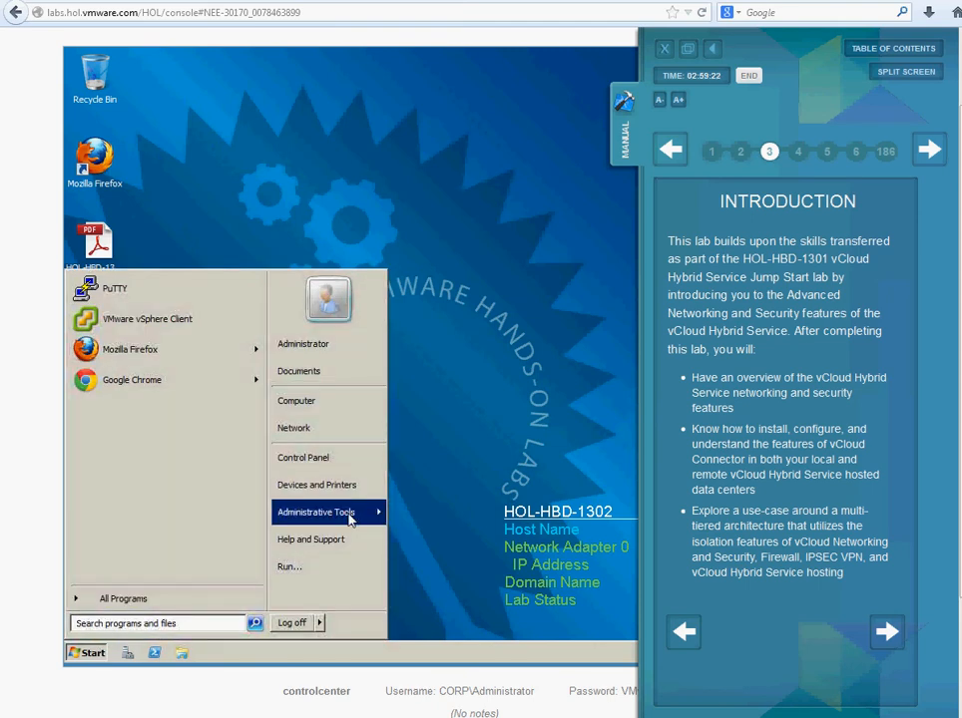
left_click(316, 511)
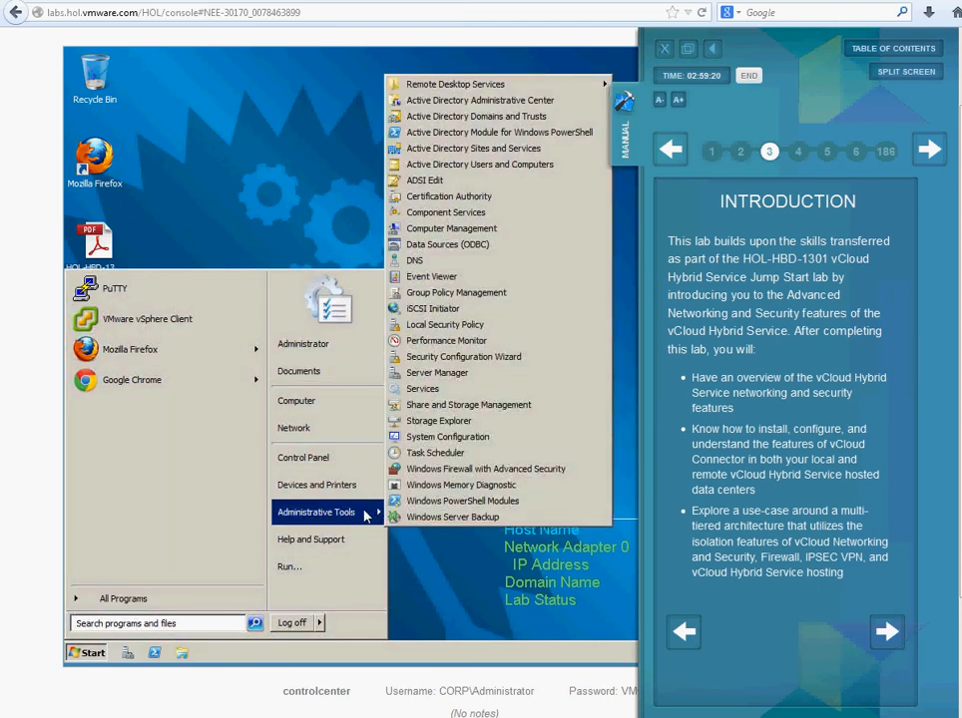
mouse_move(486, 327)
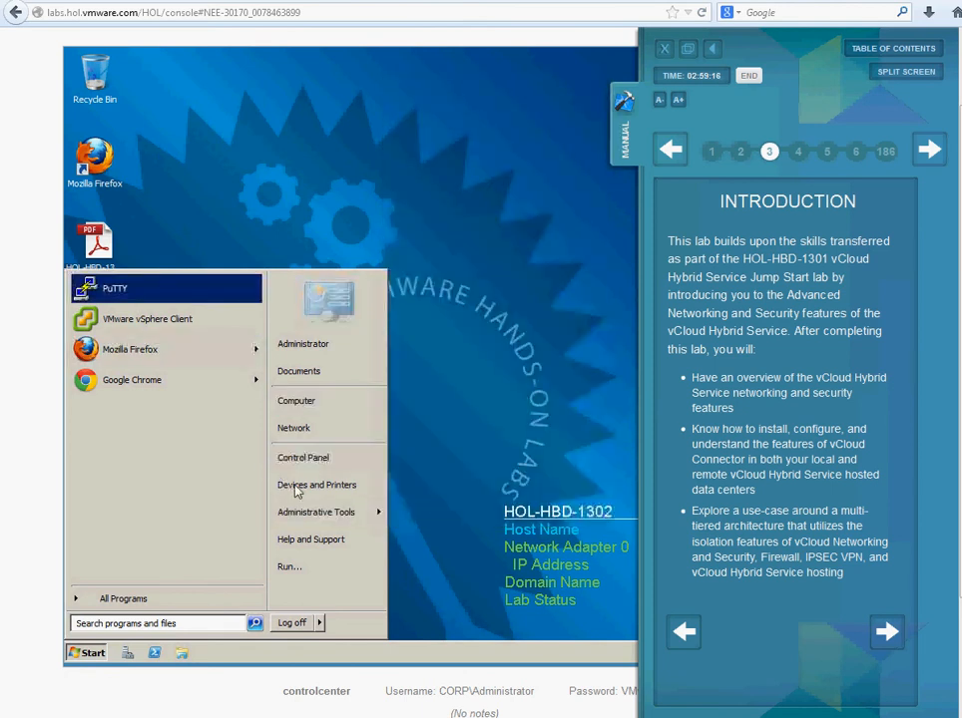
mouse_move(147, 319)
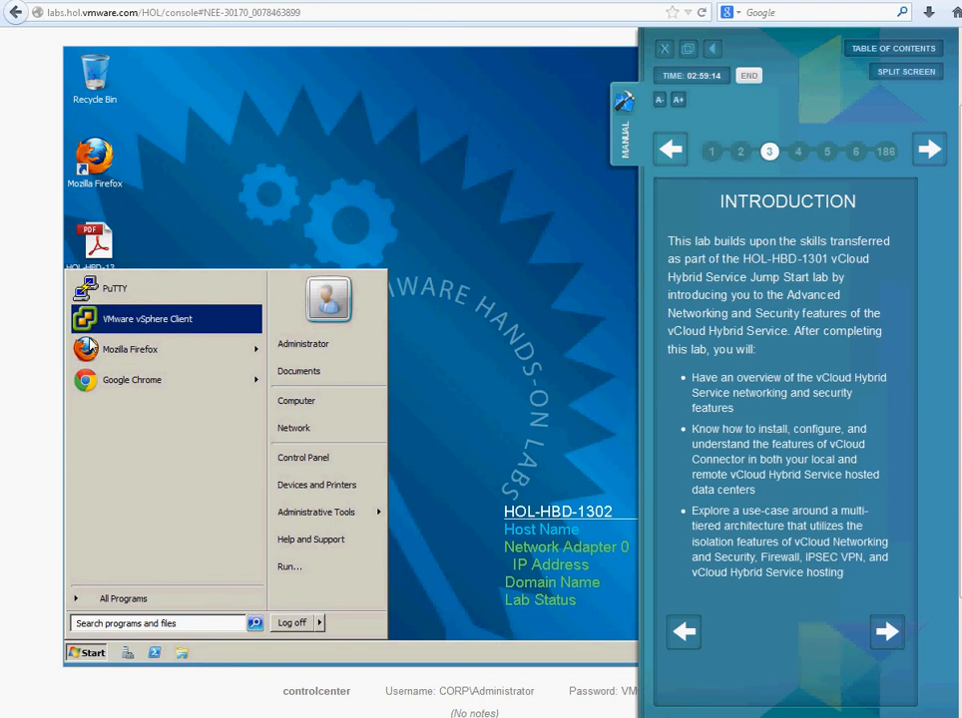
mouse_move(150, 324)
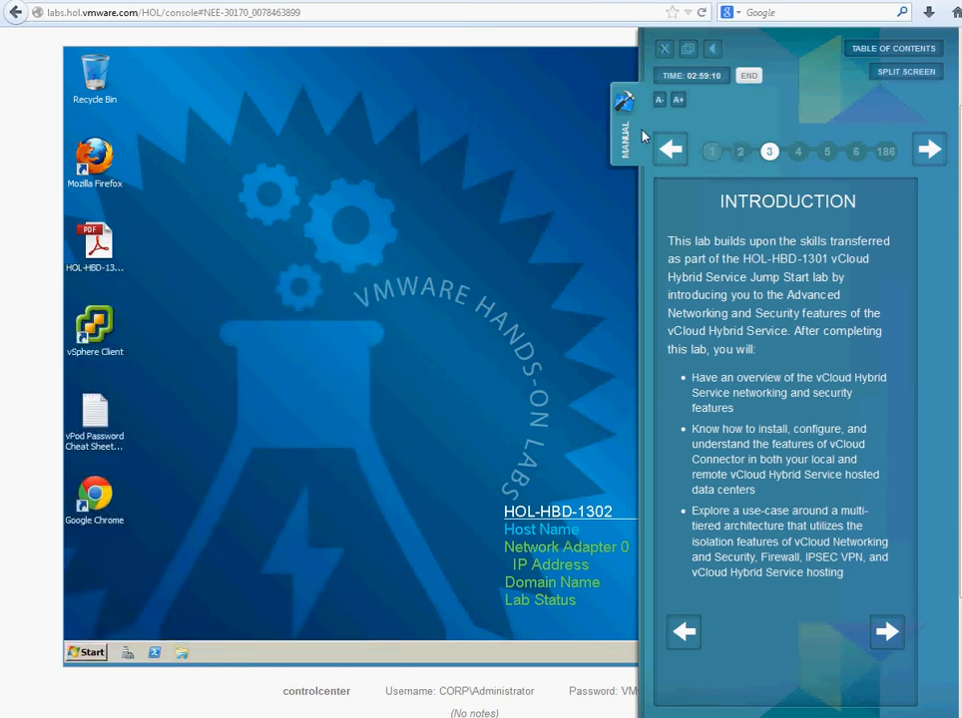
mouse_move(475, 304)
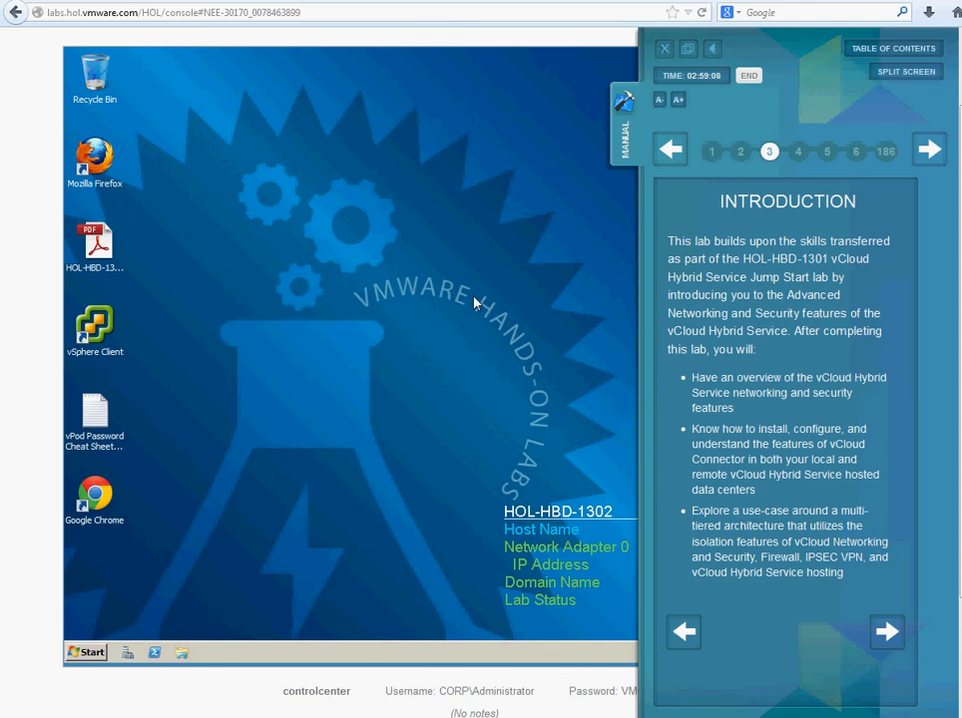
double_click(94, 326)
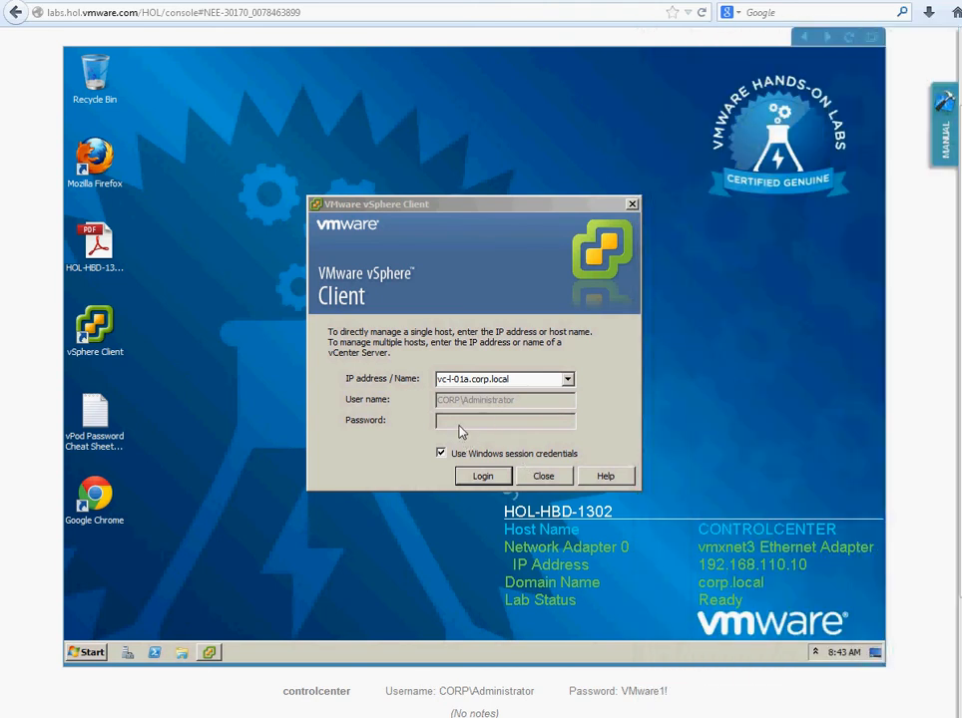
Sign in to vc-l-01a with Windows session credentials and bring up the actions for Dev-VM.corp.local
left_click(483, 475)
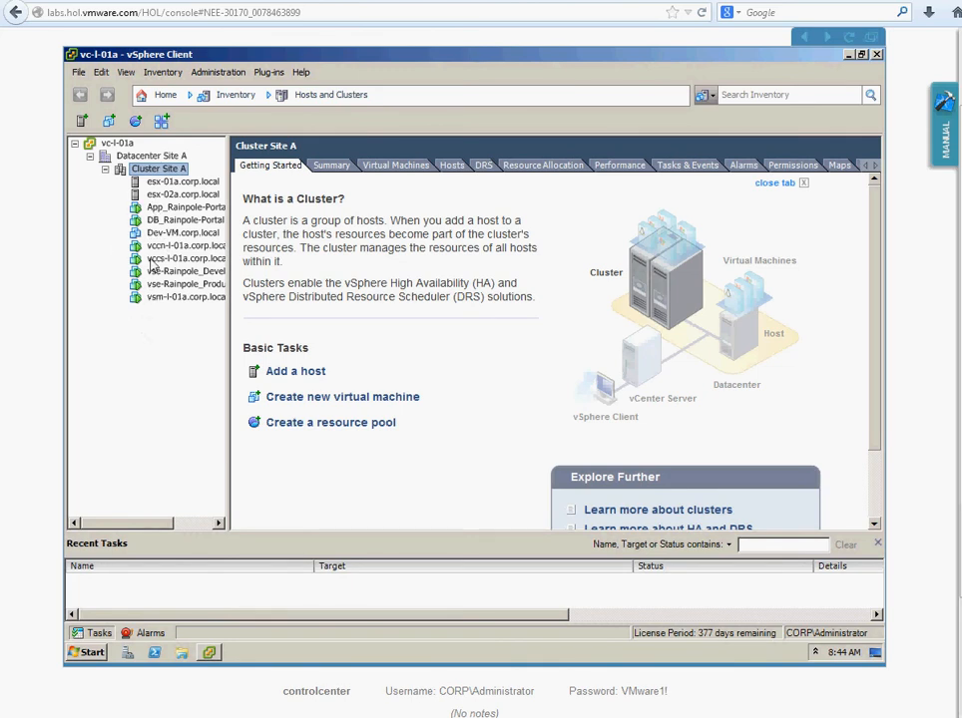
mouse_move(180, 200)
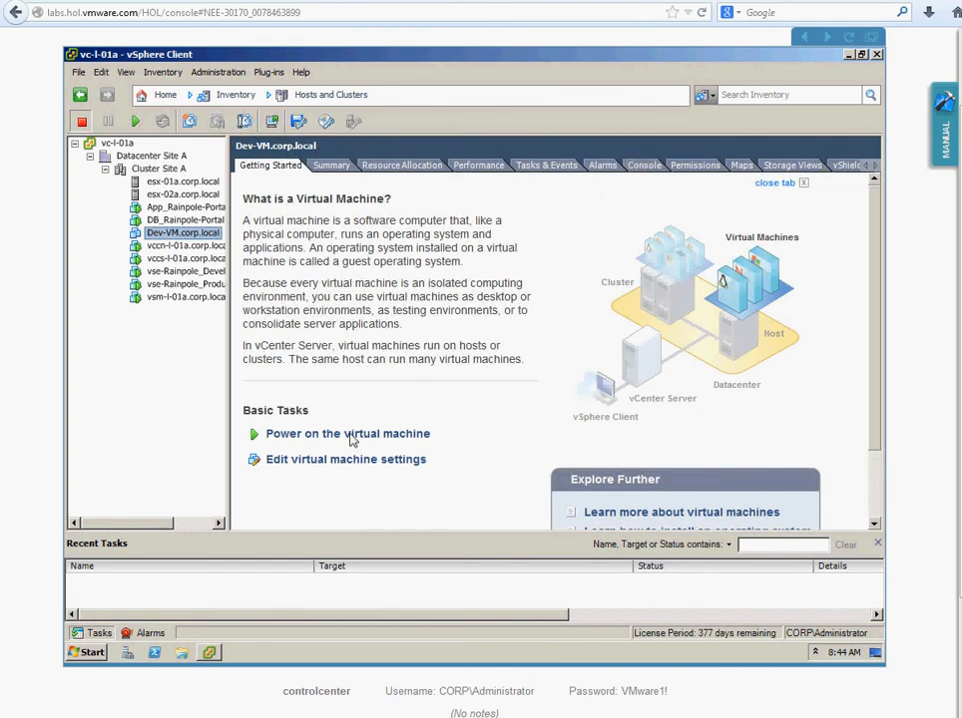
right_click(184, 231)
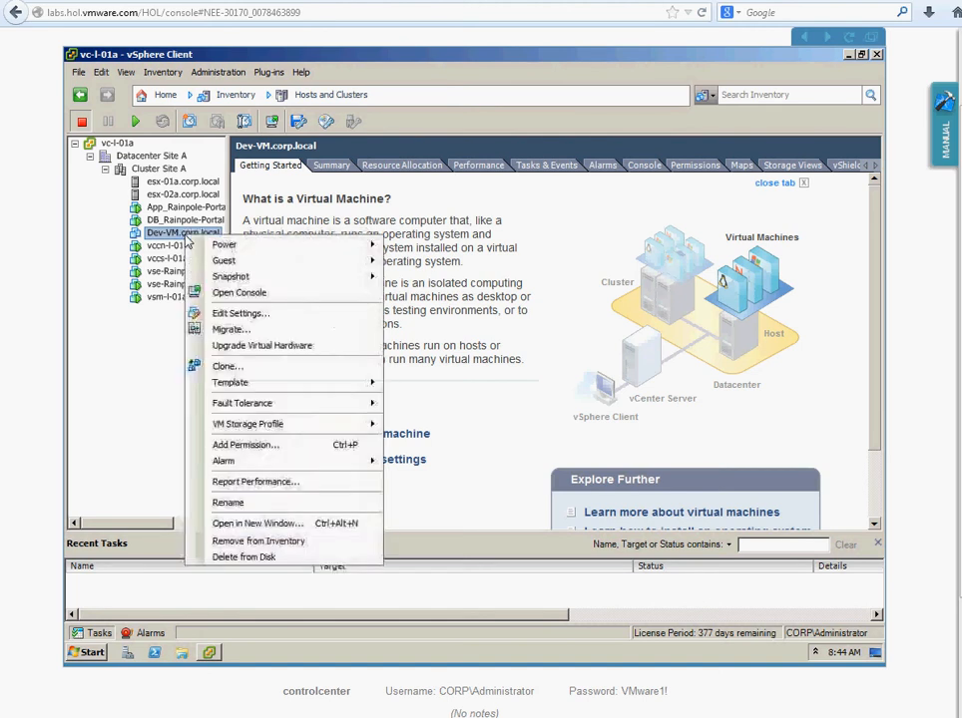
mouse_move(223, 244)
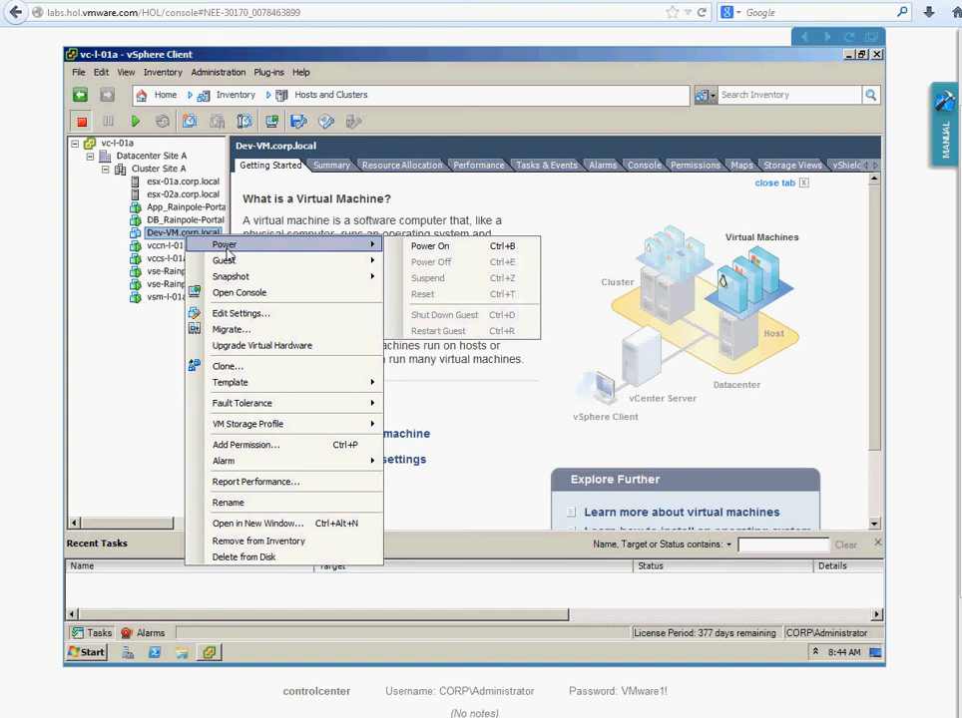
mouse_move(232, 276)
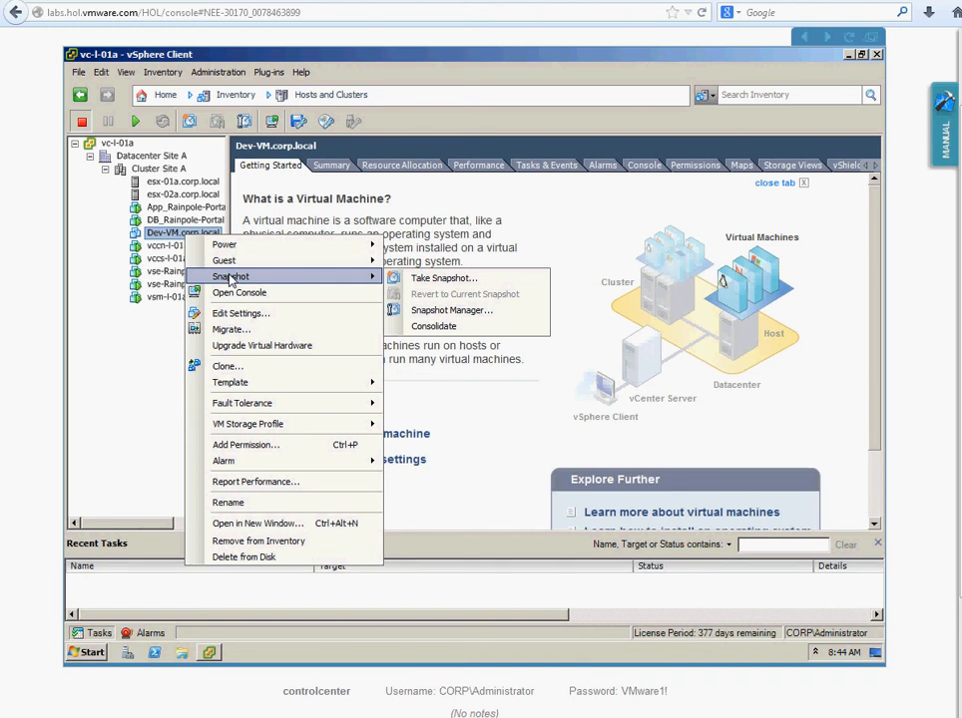
mouse_move(239, 292)
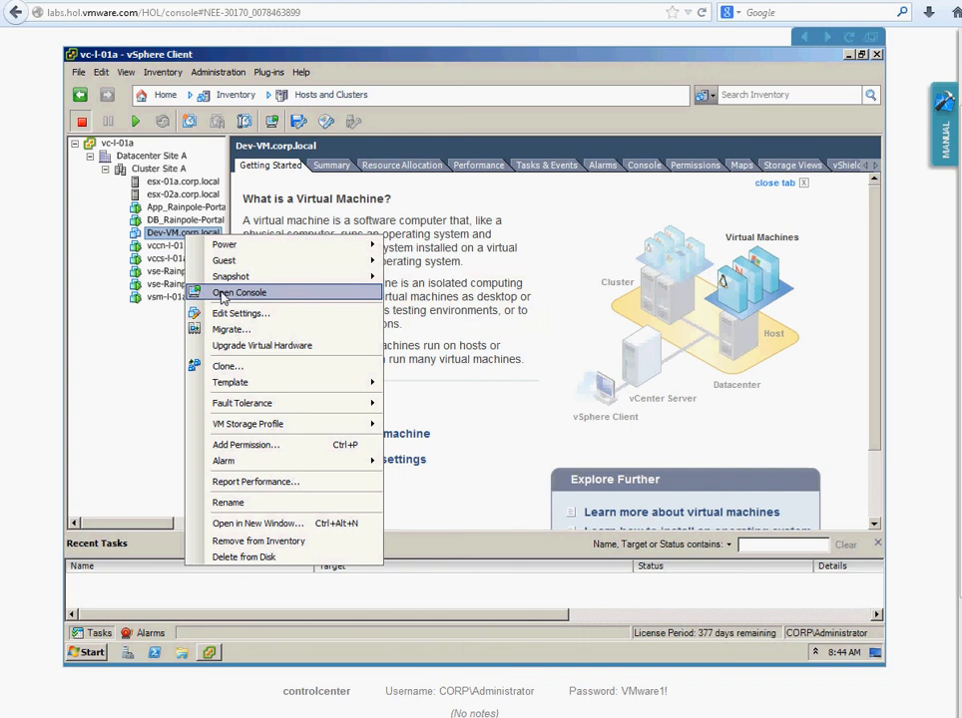
Choose Open Console to get a console window for Dev-VM.corp.local on esx-02a
left_click(239, 292)
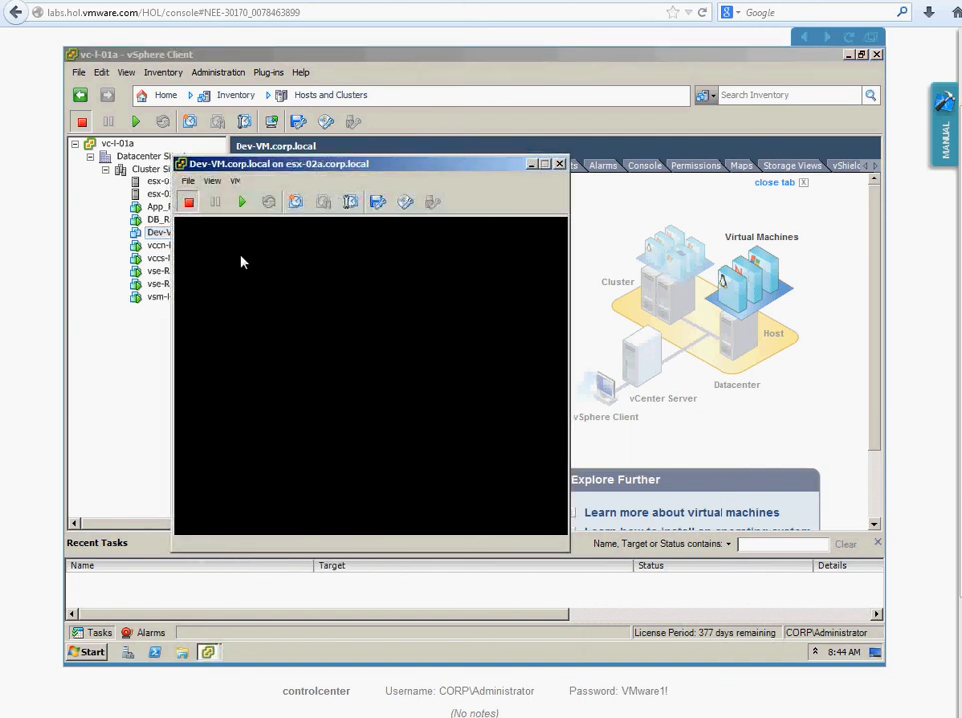
mouse_move(221, 327)
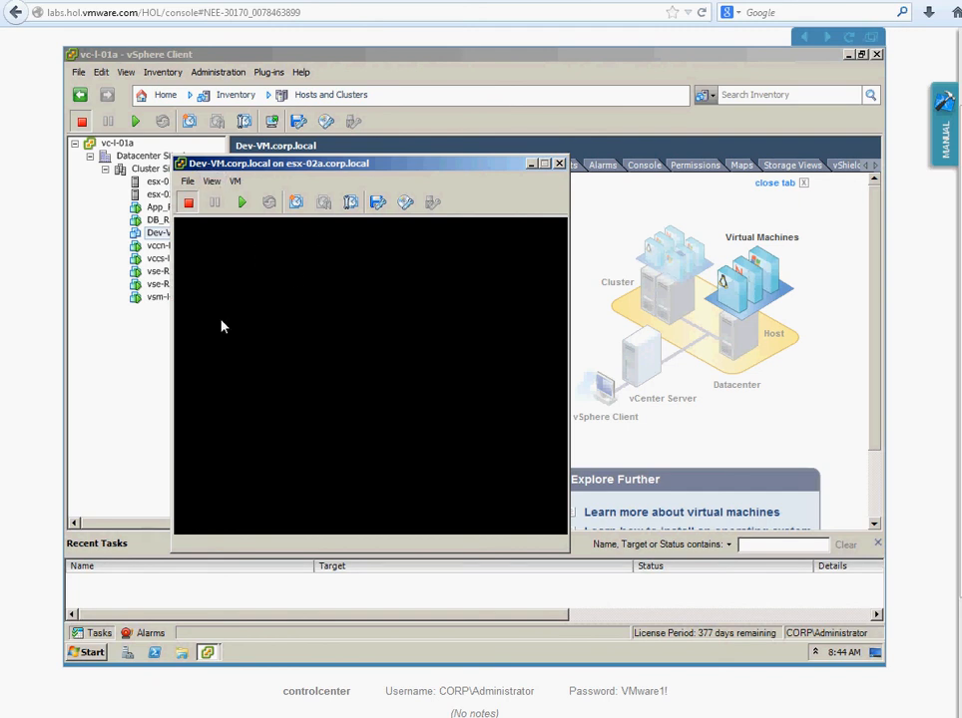
mouse_move(256, 299)
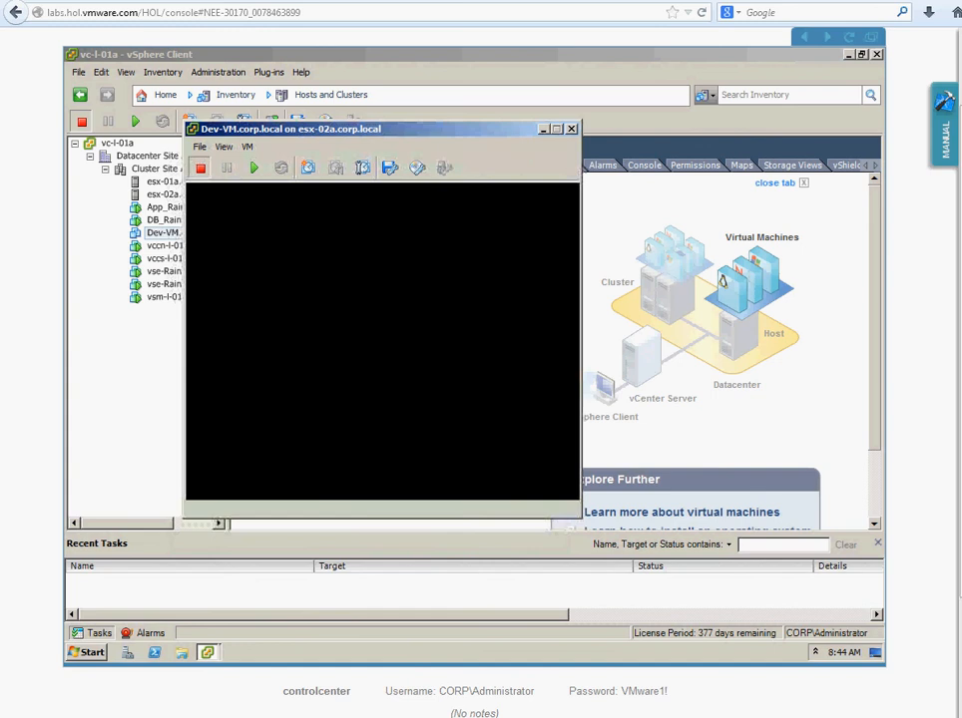
Power on Dev-VM.corp.local from the console toolbar so it begins network booting
left_click(254, 168)
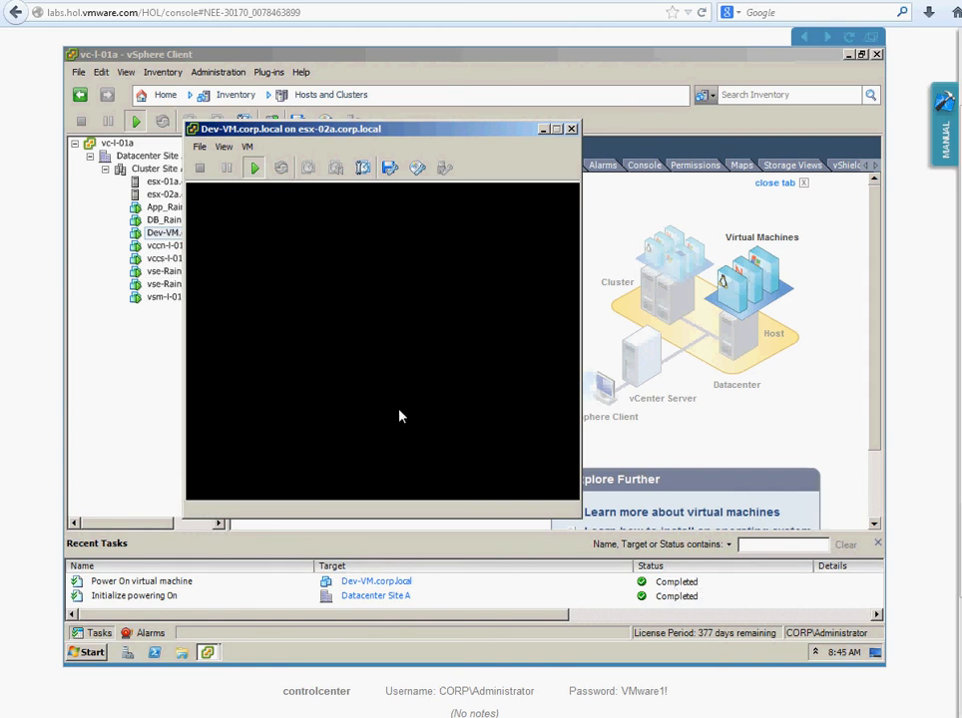
mouse_move(212, 147)
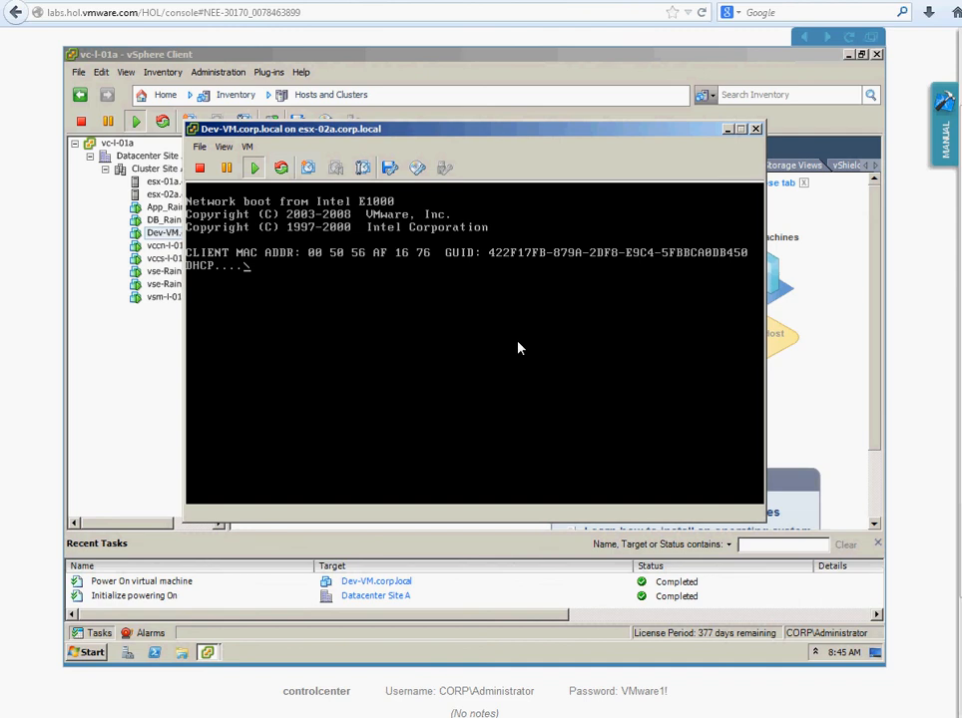
mouse_move(375, 195)
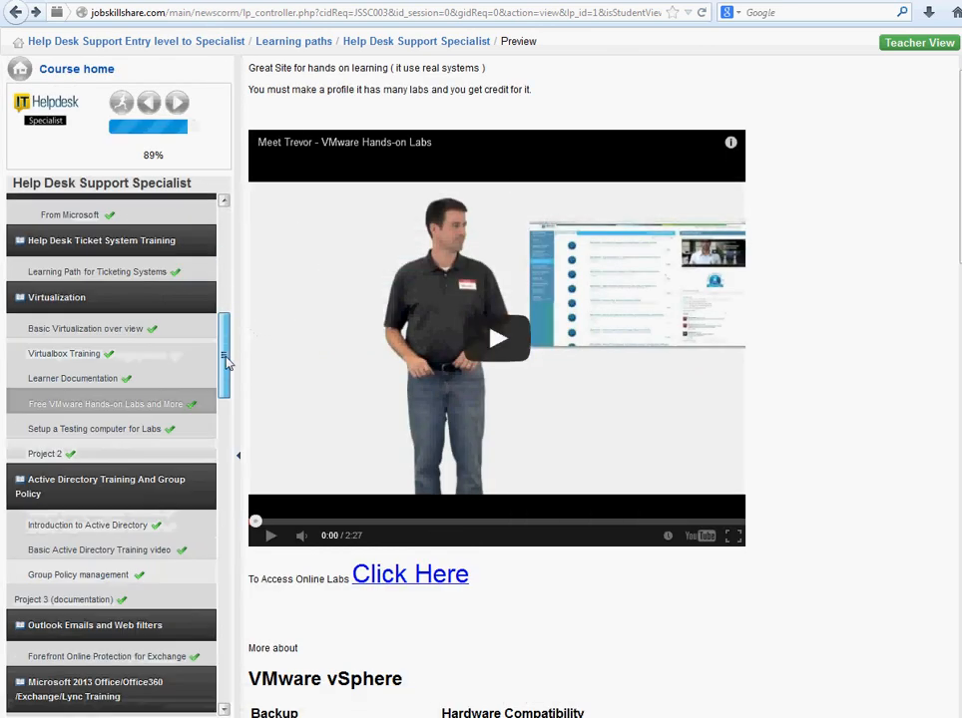
scroll("down", 3)
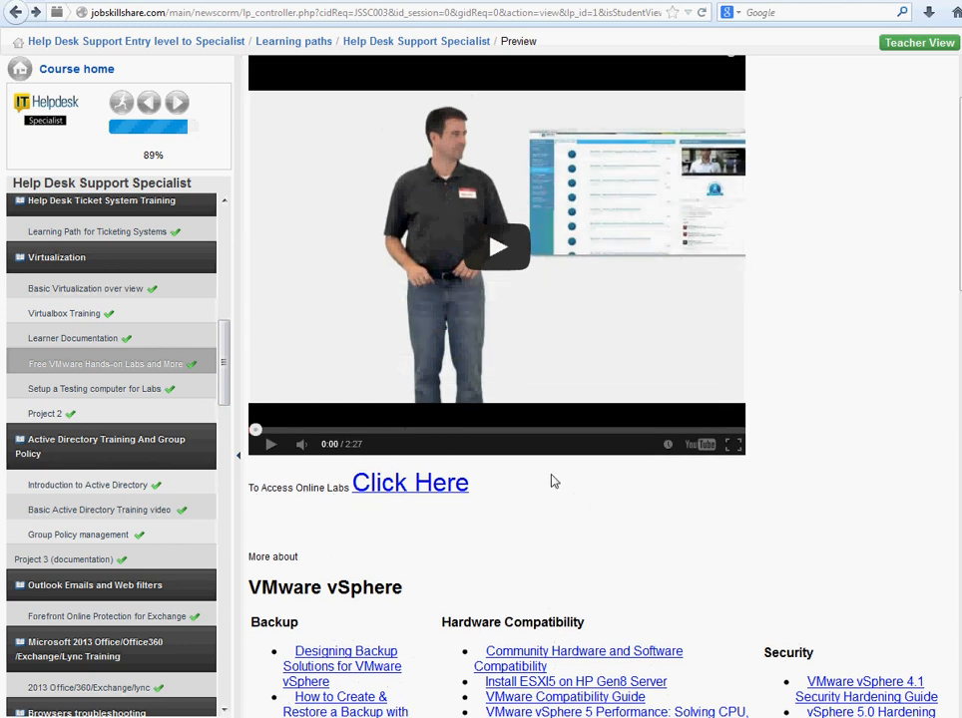
mouse_move(493, 487)
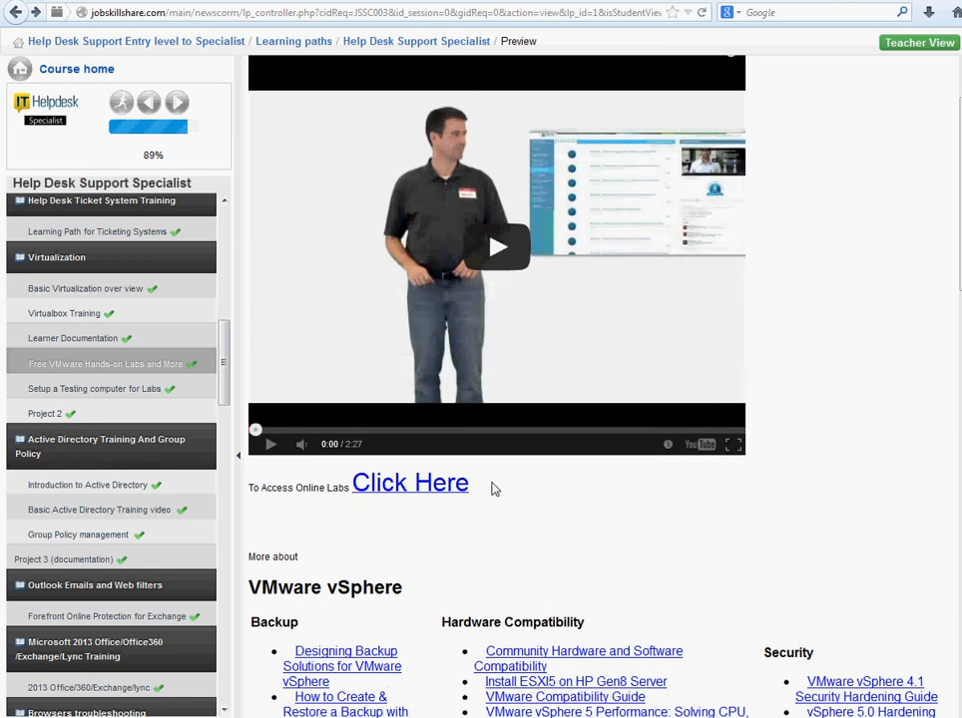
mouse_move(457, 491)
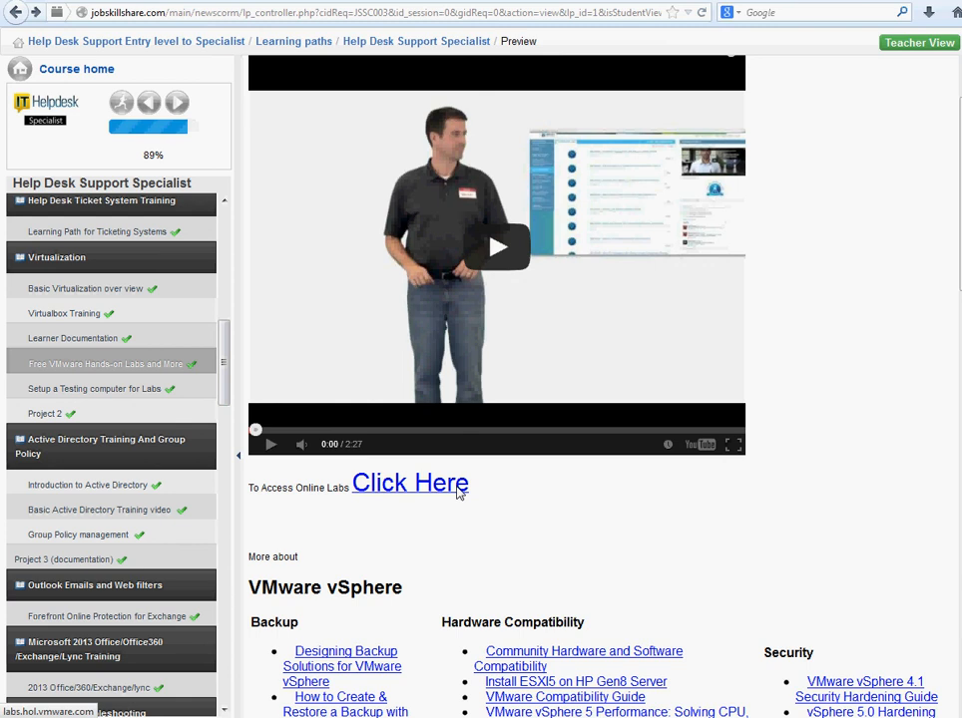
mouse_move(317, 435)
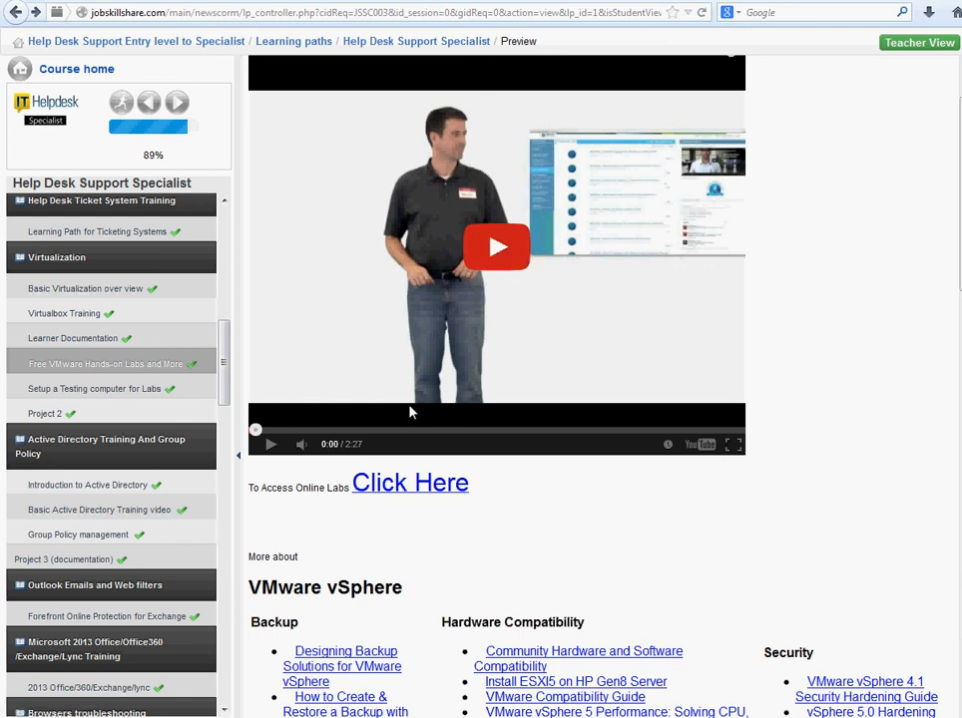
mouse_move(388, 427)
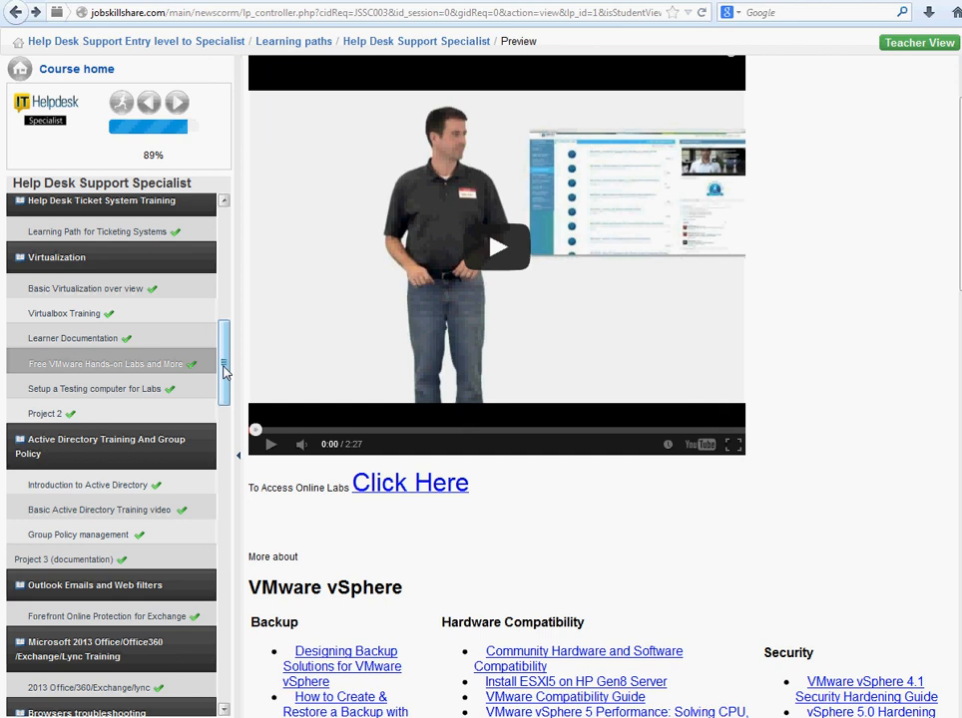
scroll("down", 3)
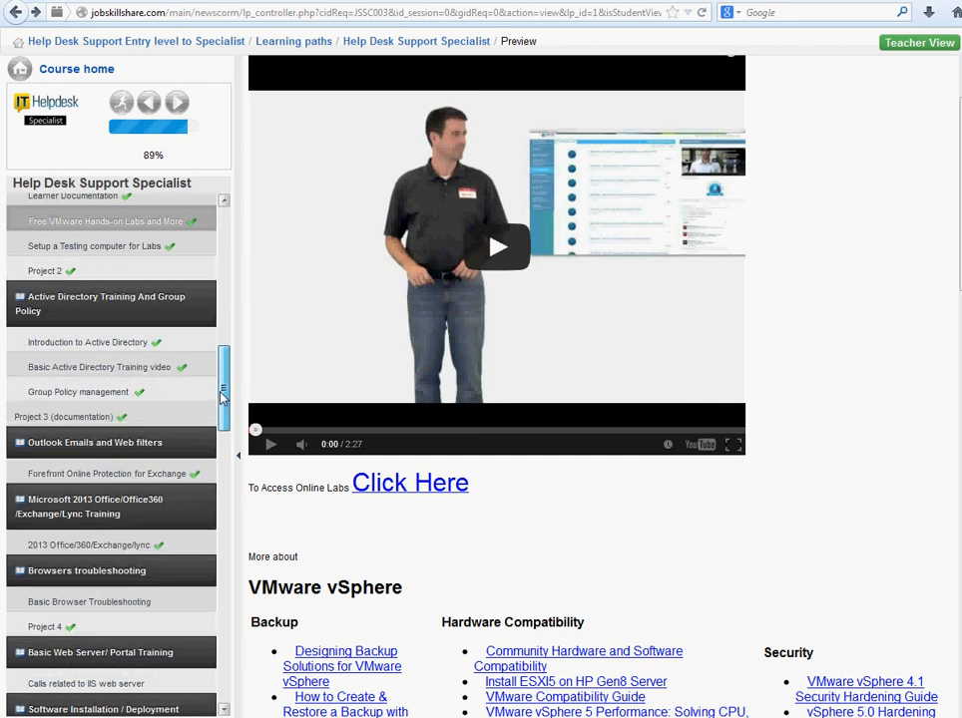